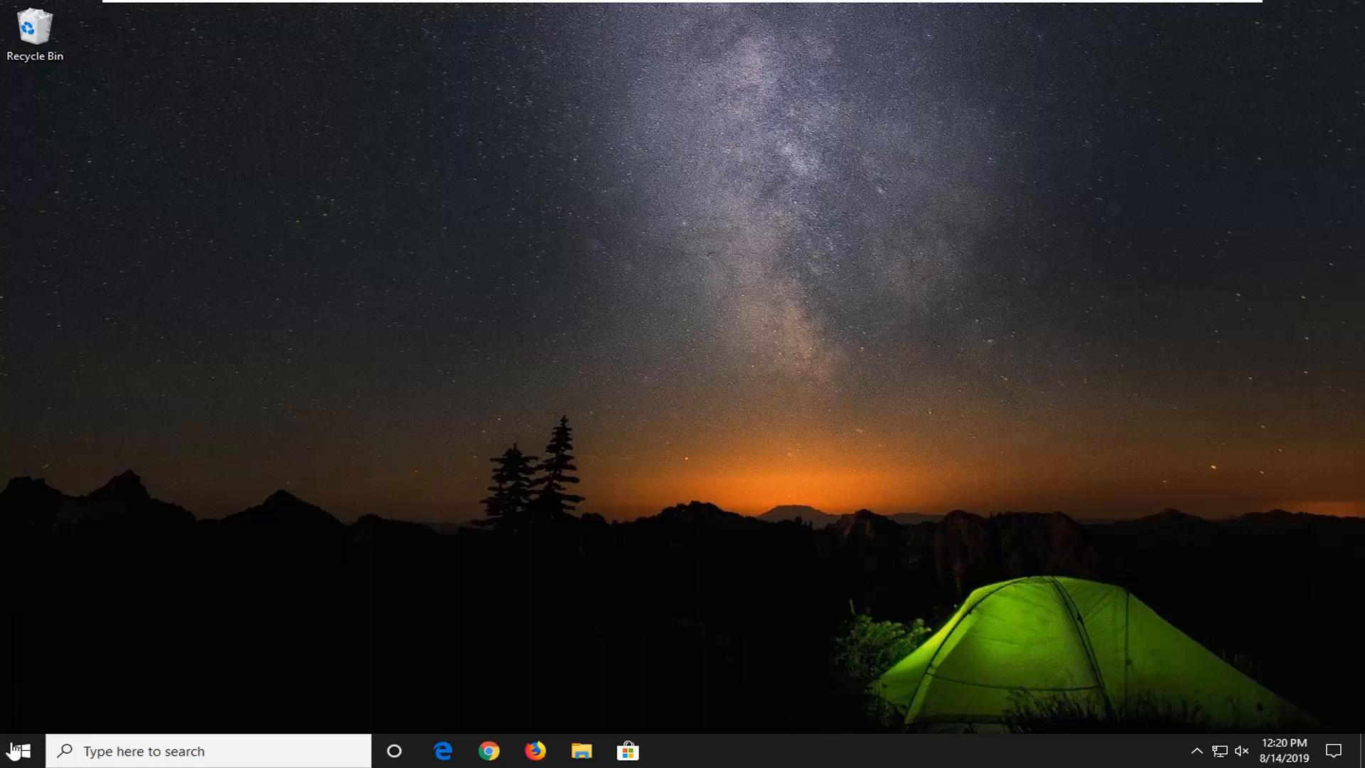
Search 'troubleshoot' from Start and scroll the Troubleshoot page down to Windows Update.
left_click(17, 751)
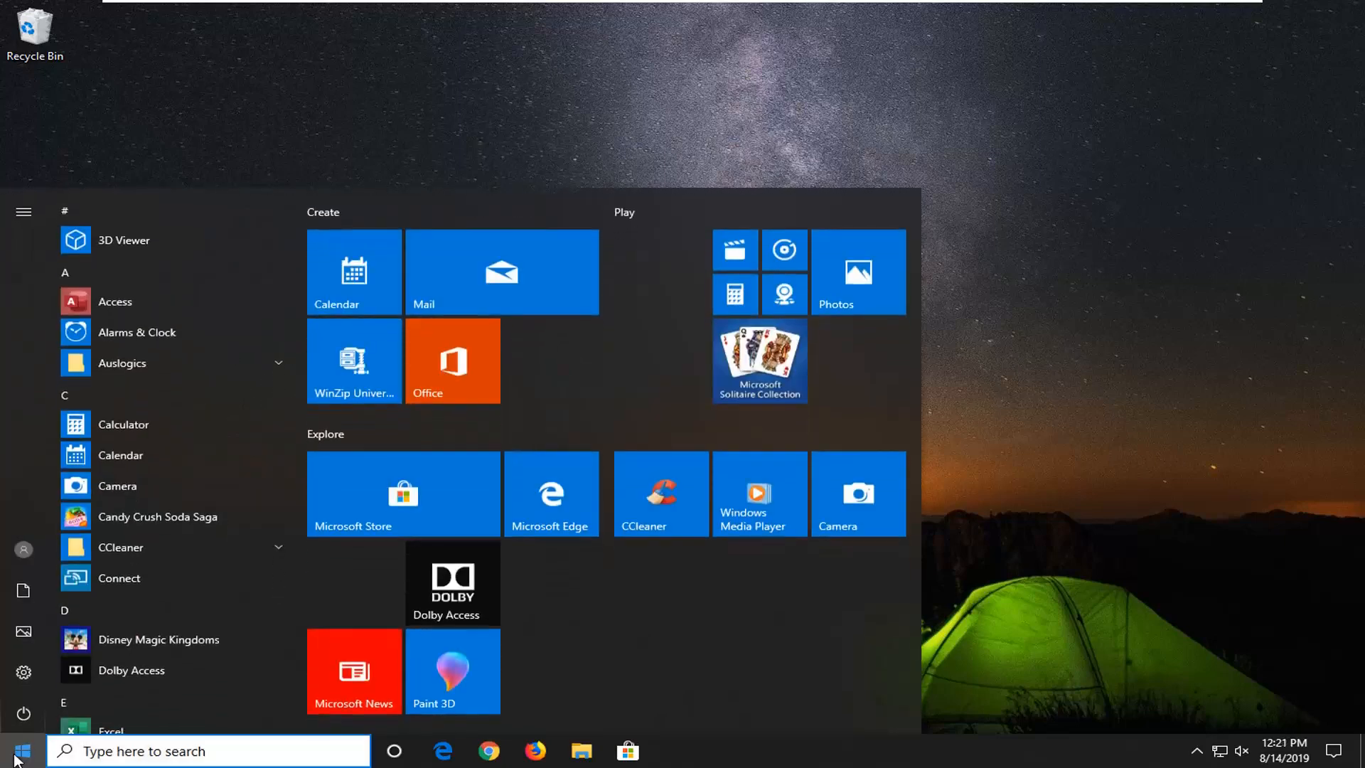
type("t")
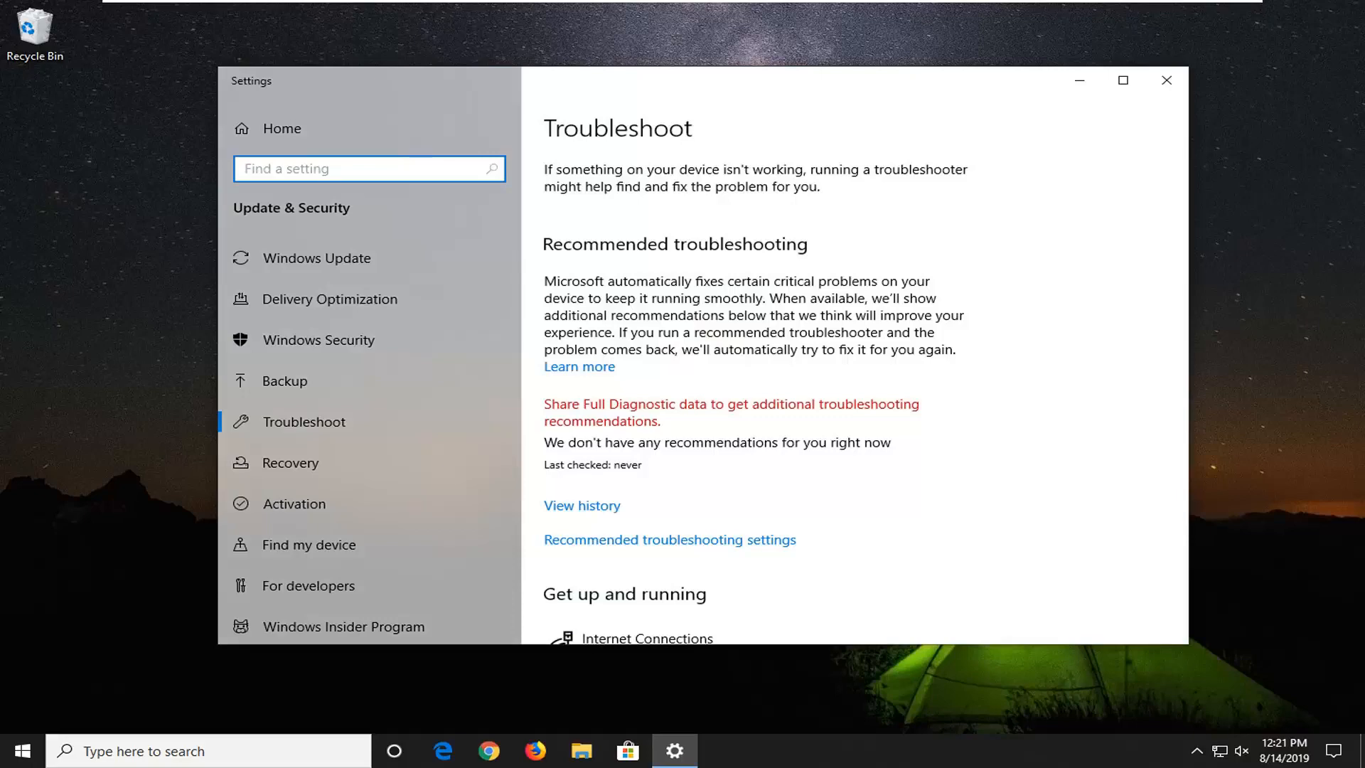
scroll("down", 3)
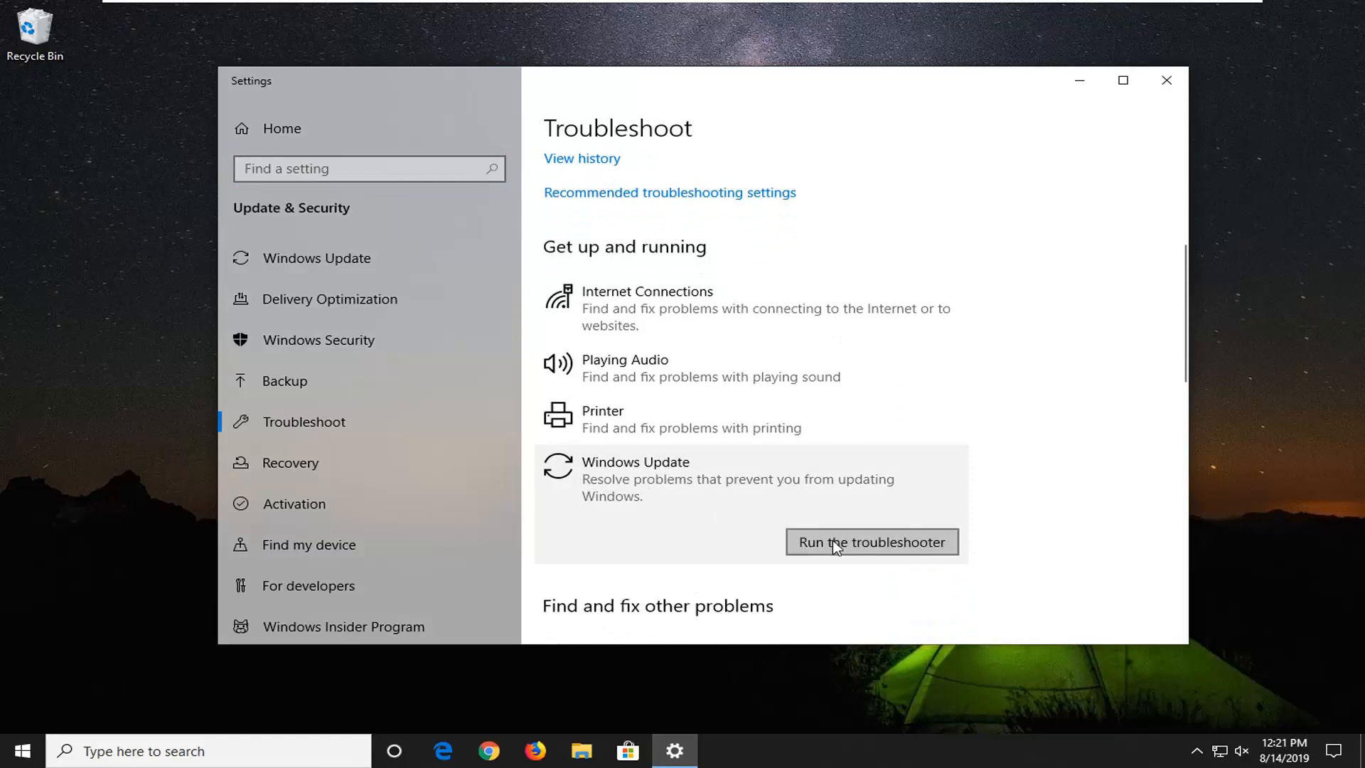
Run the Windows Update troubleshooter and let it work through detection.
left_click(870, 542)
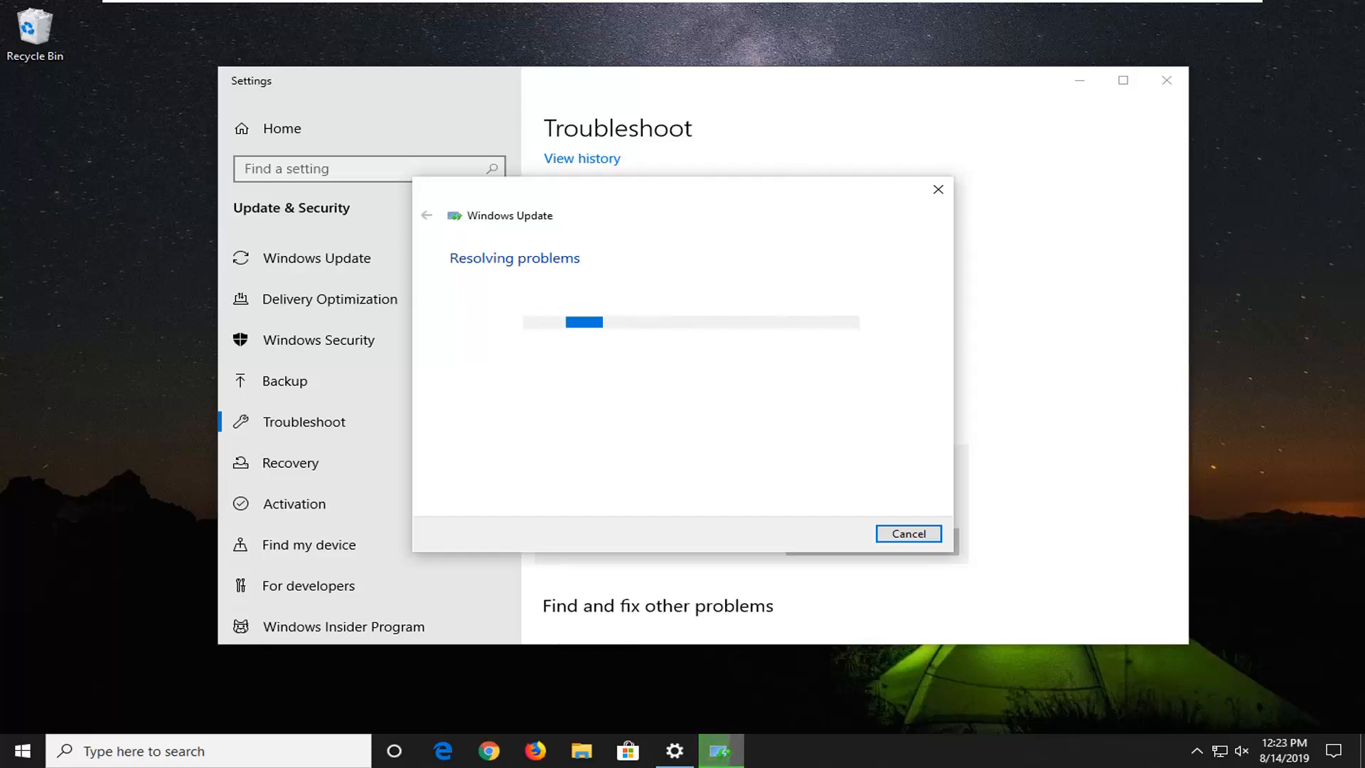
mouse_move(1293, 121)
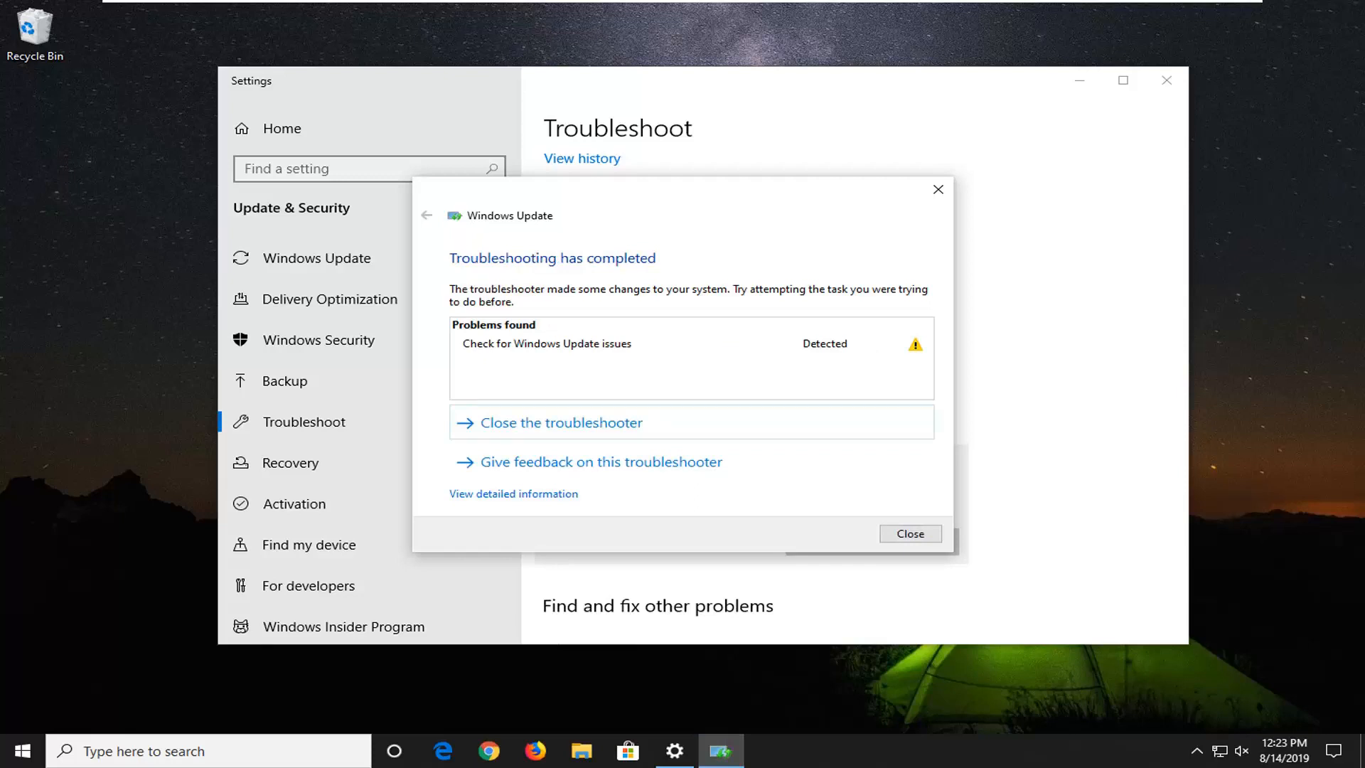
mouse_move(626, 292)
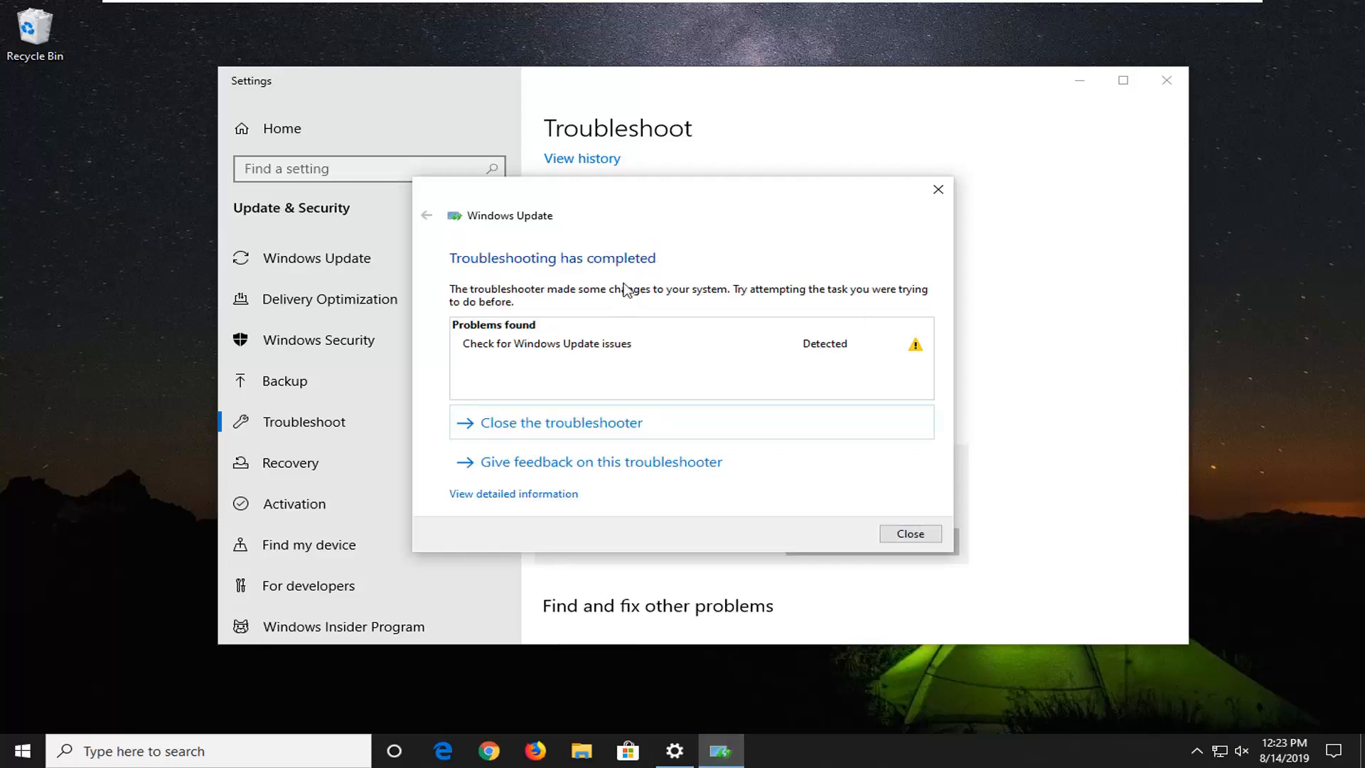
mouse_move(647, 352)
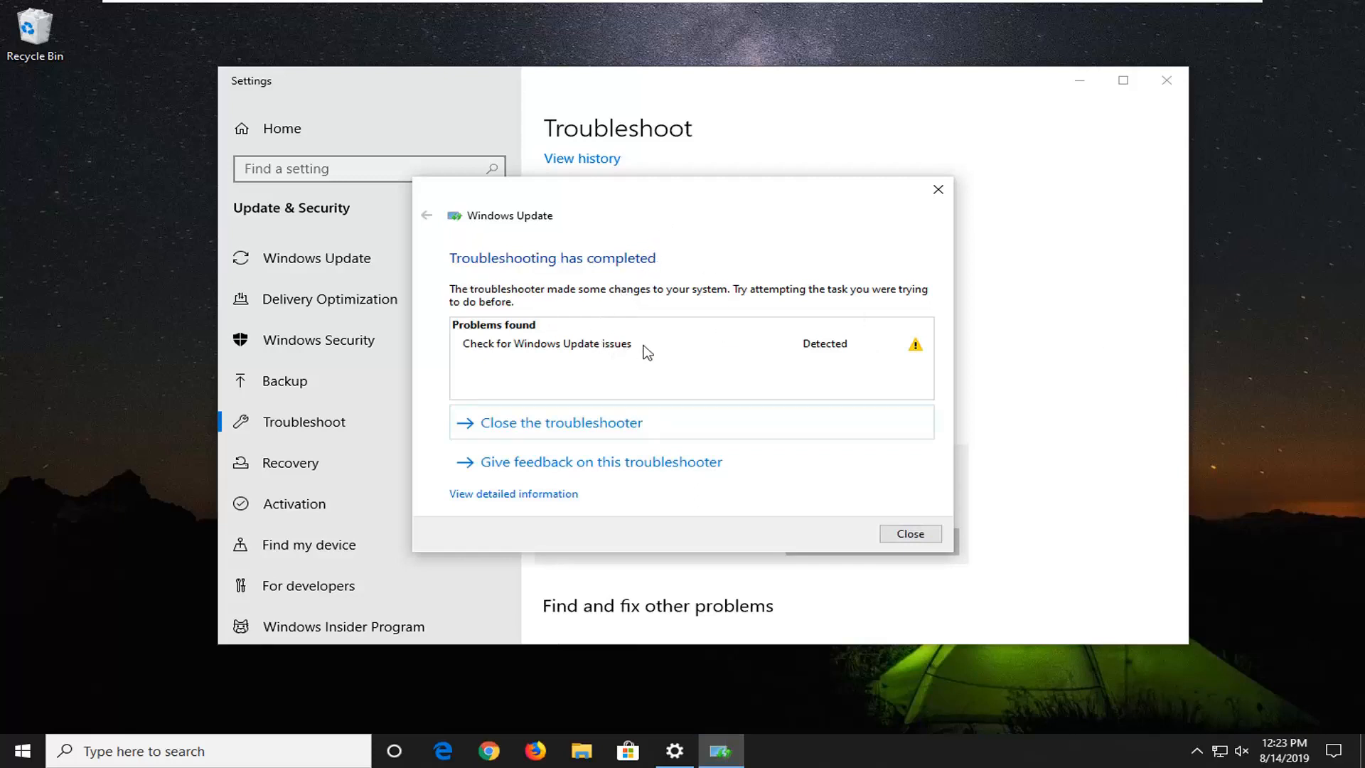
mouse_move(909, 533)
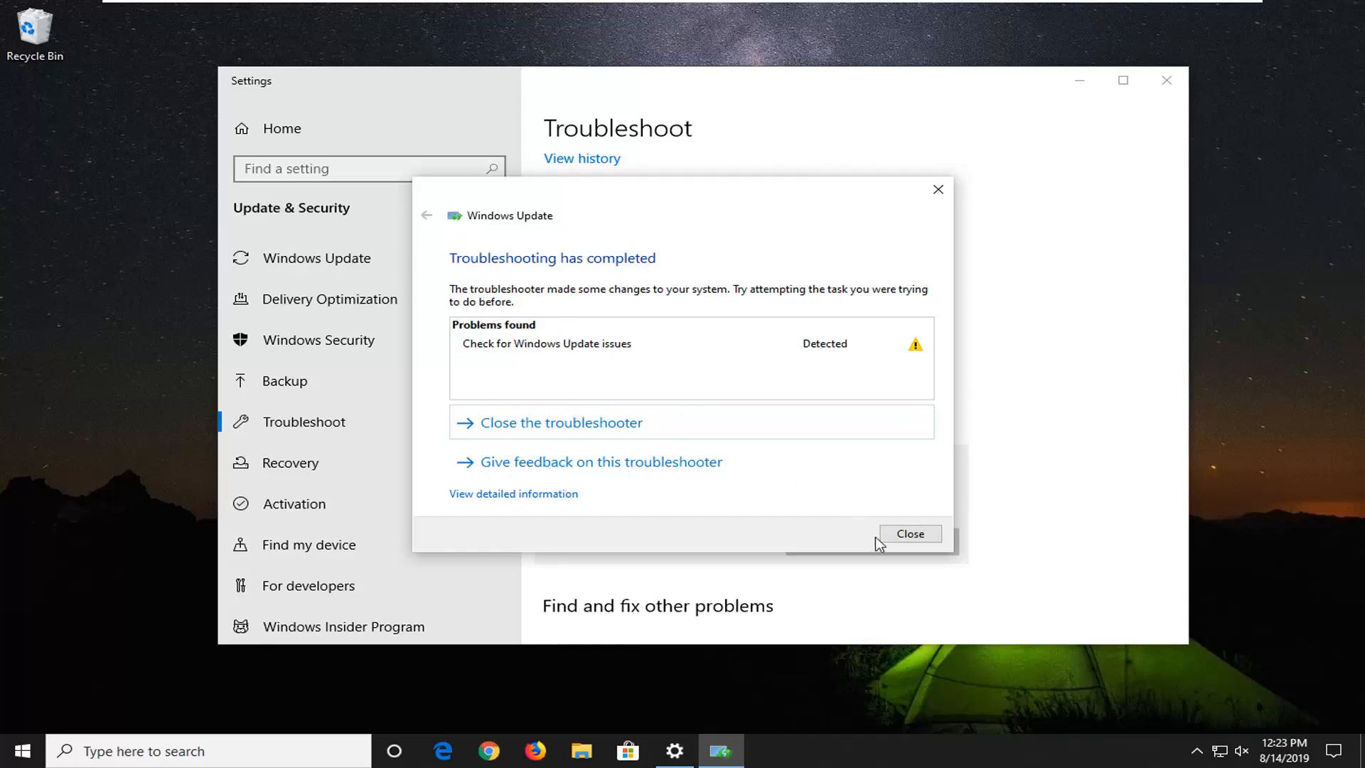
Close the finished troubleshooter dialog and the Settings window.
left_click(910, 533)
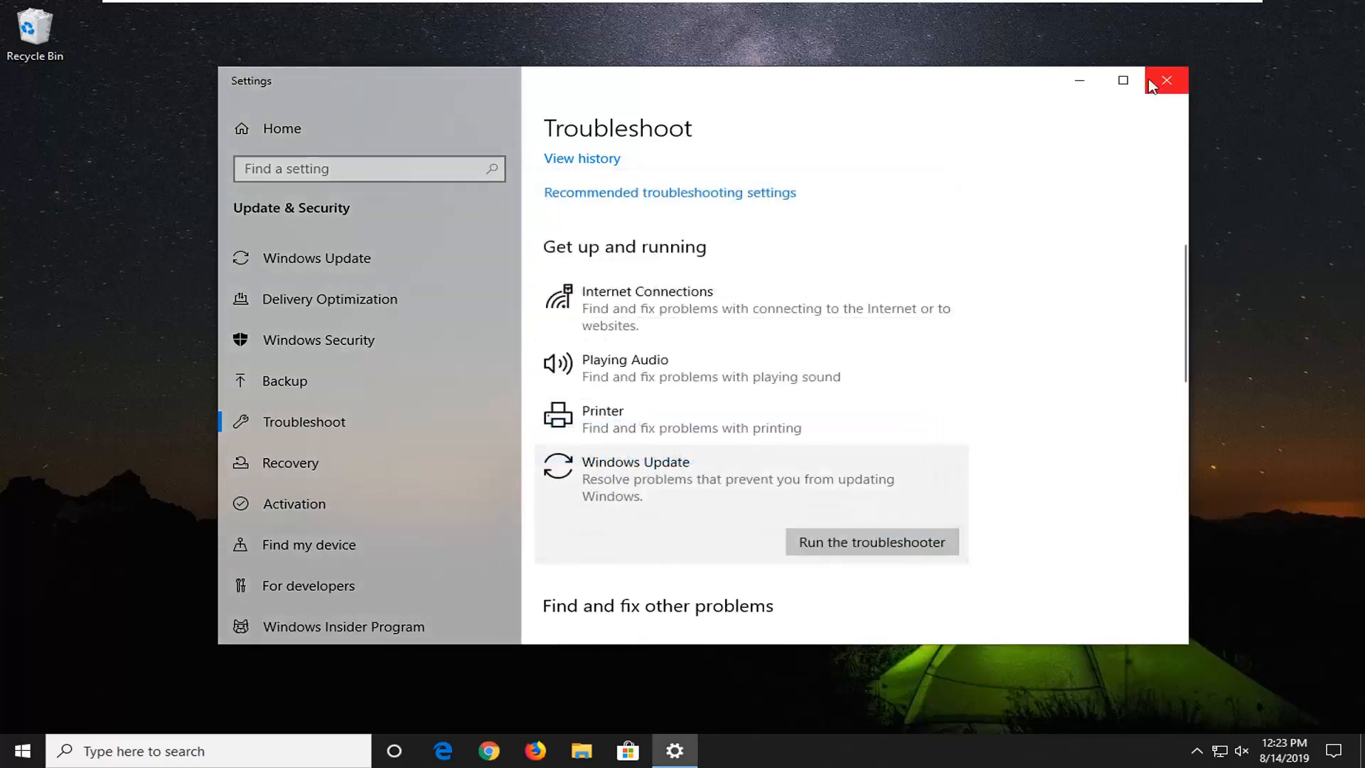
left_click(1165, 80)
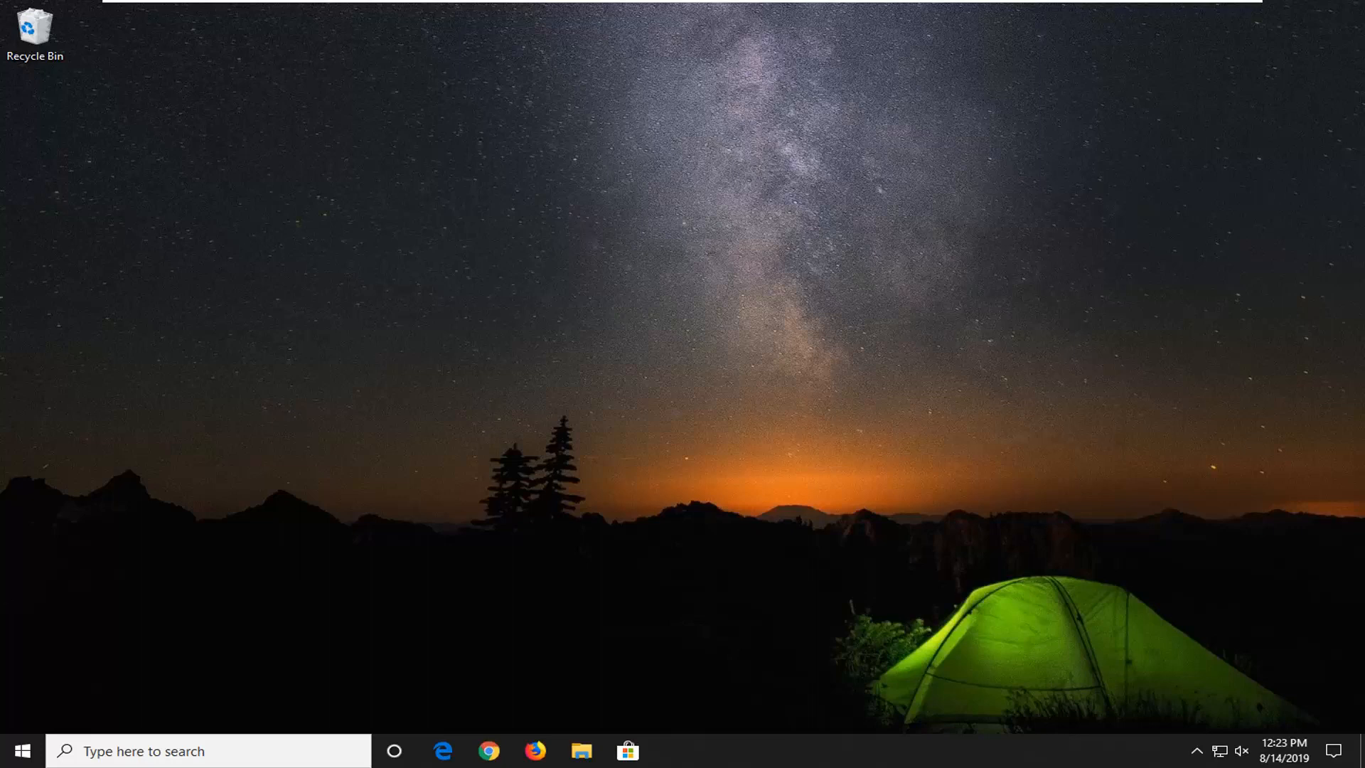
Search 'cmd' from Start and launch Command Prompt as administrator, approving UAC.
left_click(21, 751)
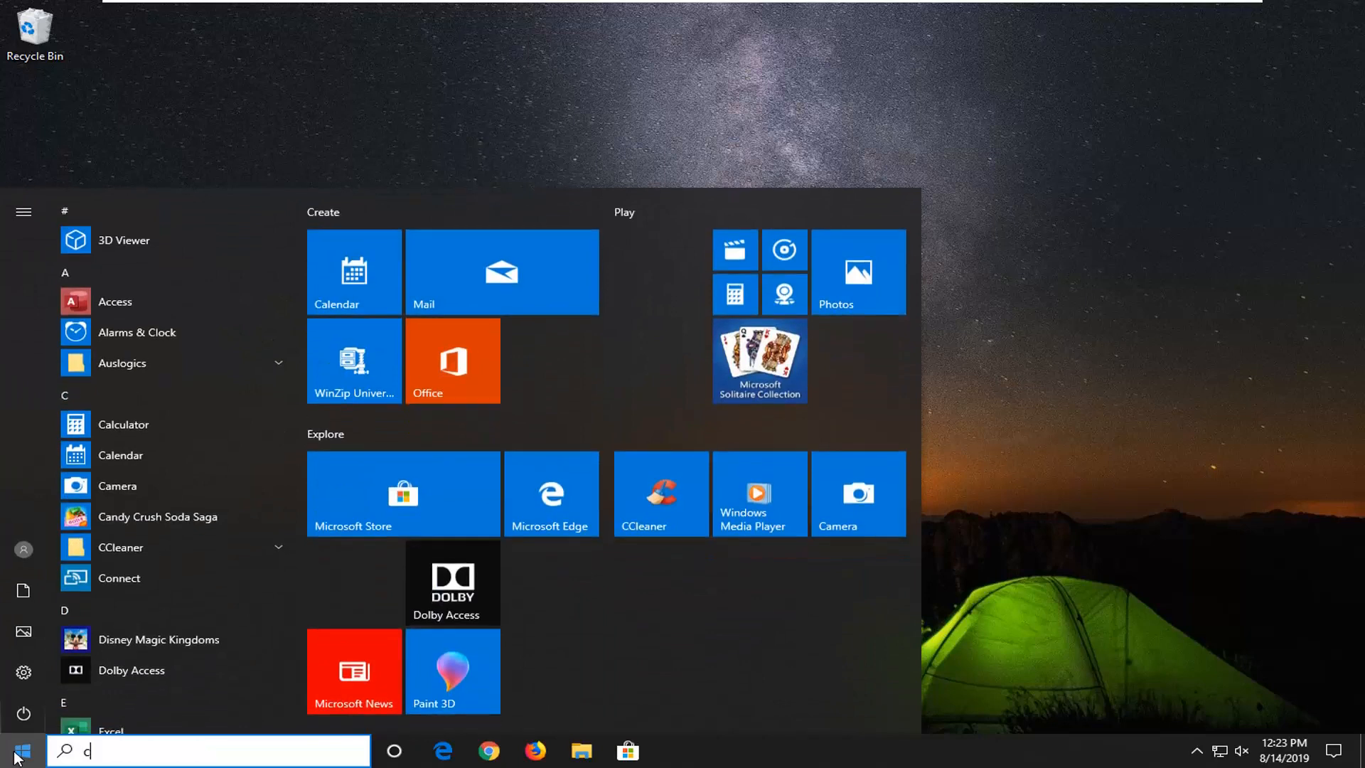
type("md")
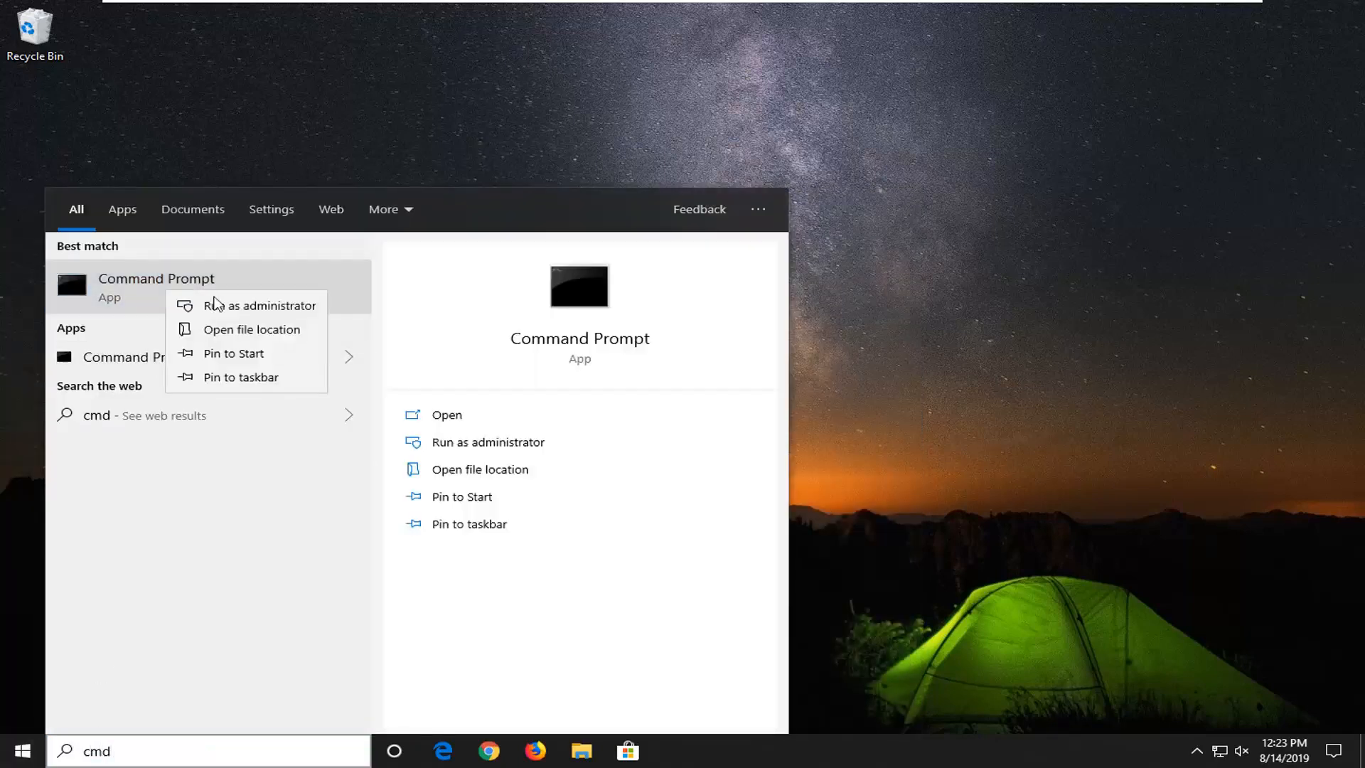
left_click(258, 304)
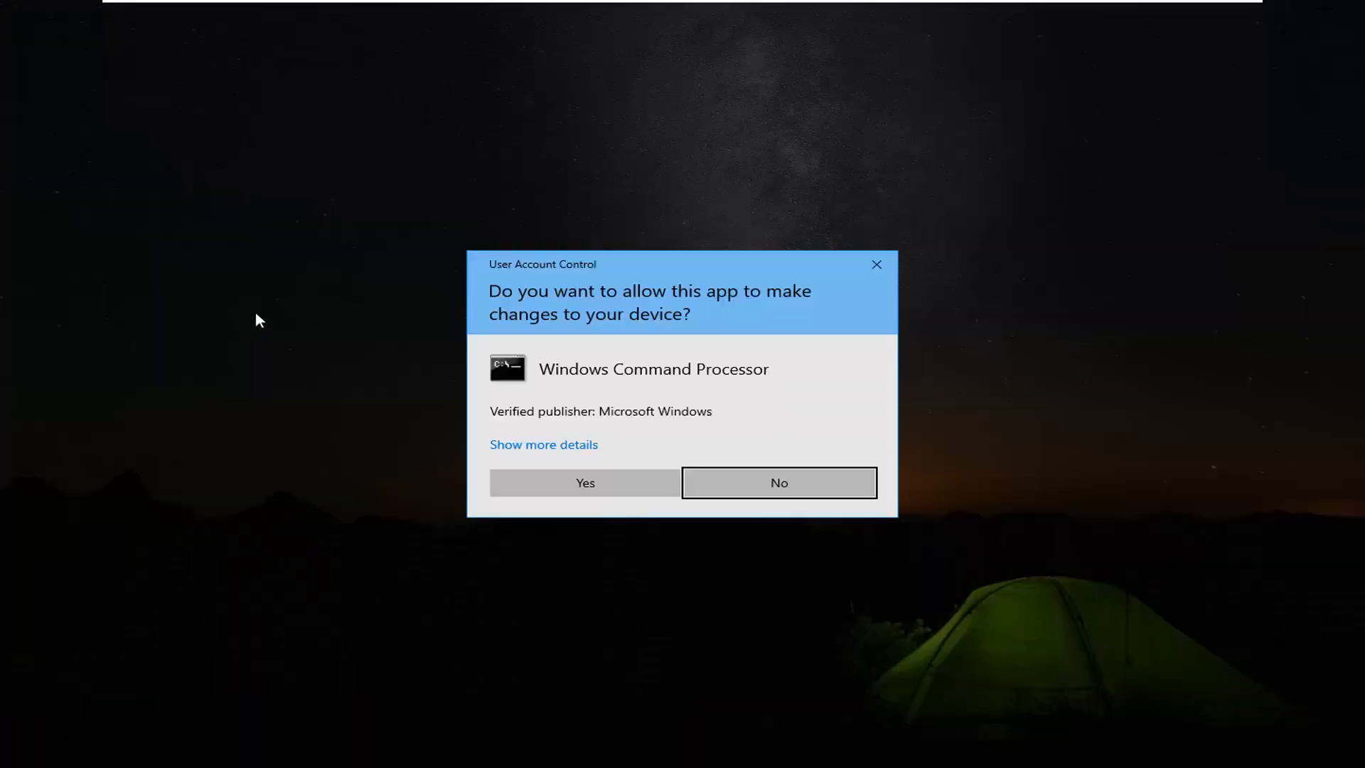
mouse_move(598, 325)
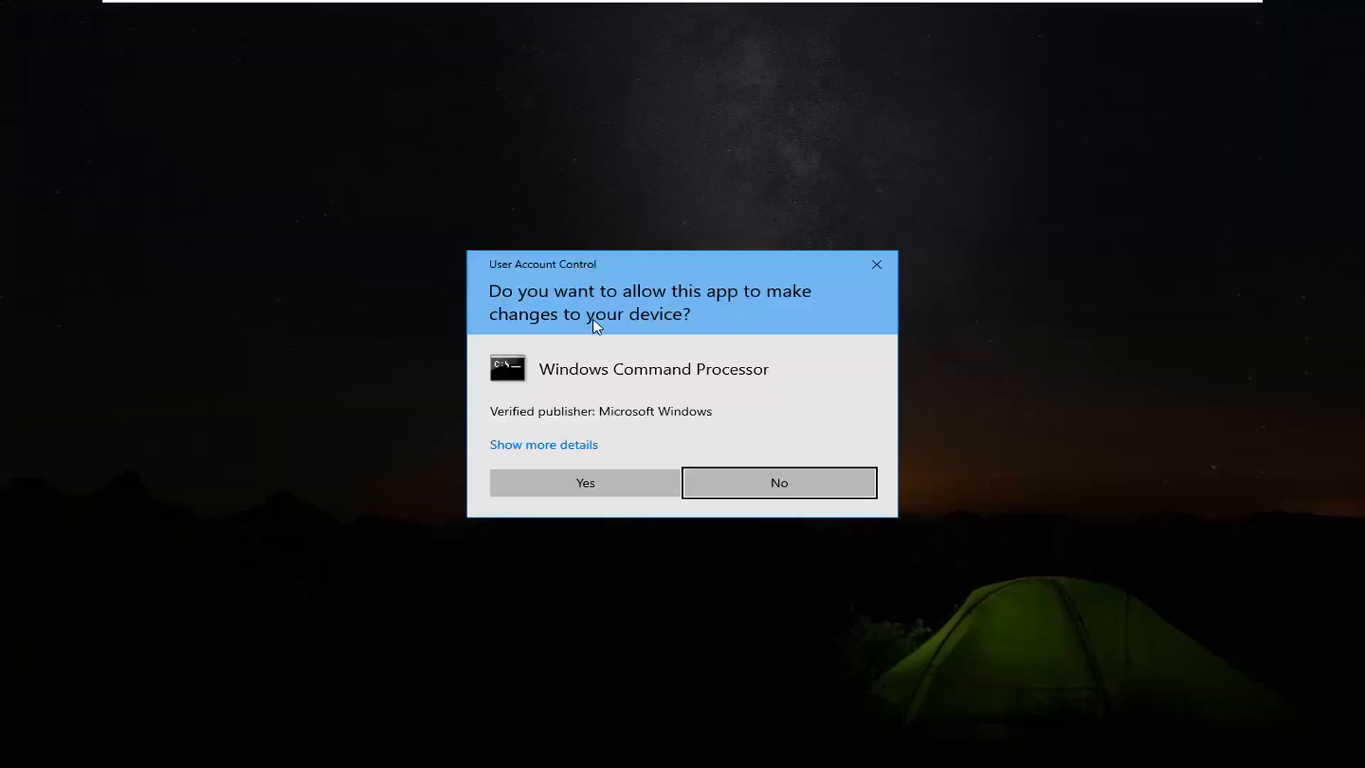
left_click(585, 482)
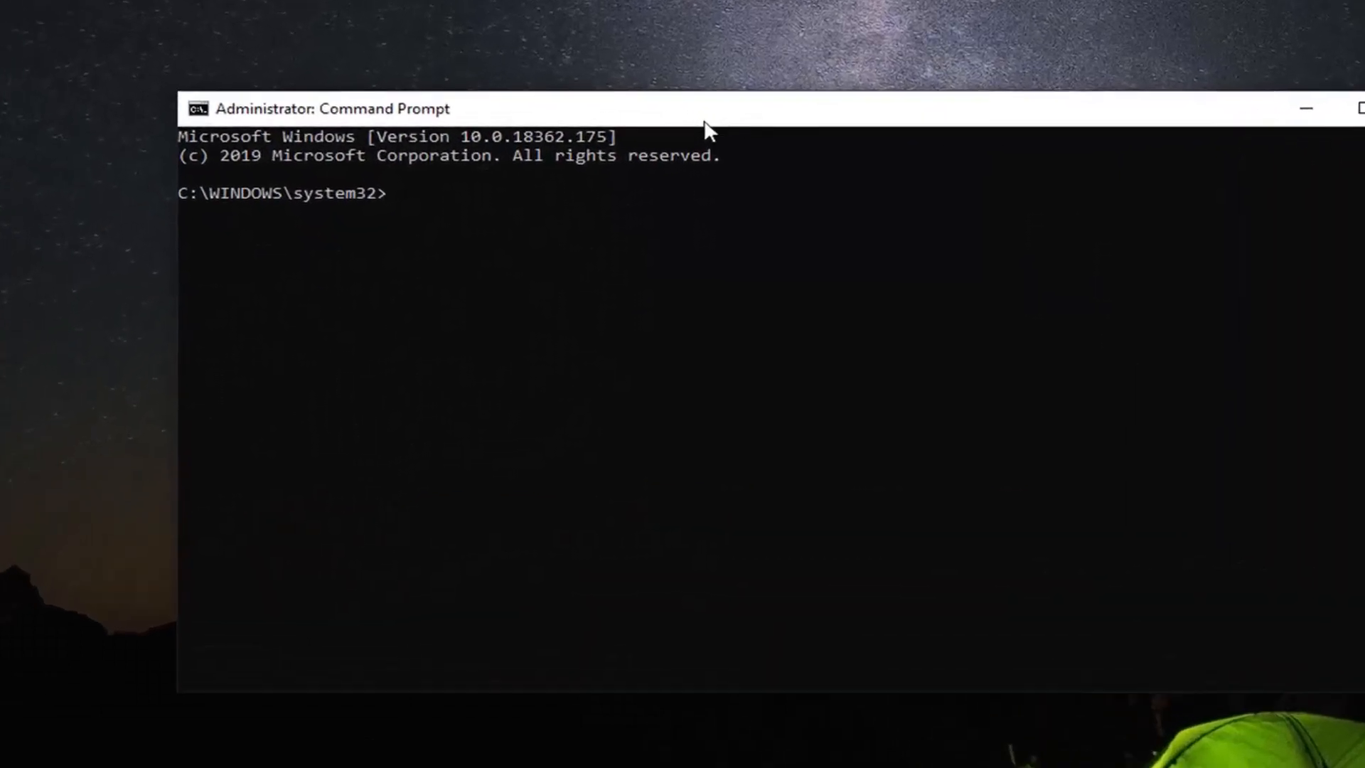
Stop the Windows Update service with 'net stop wuauserv'.
type("net")
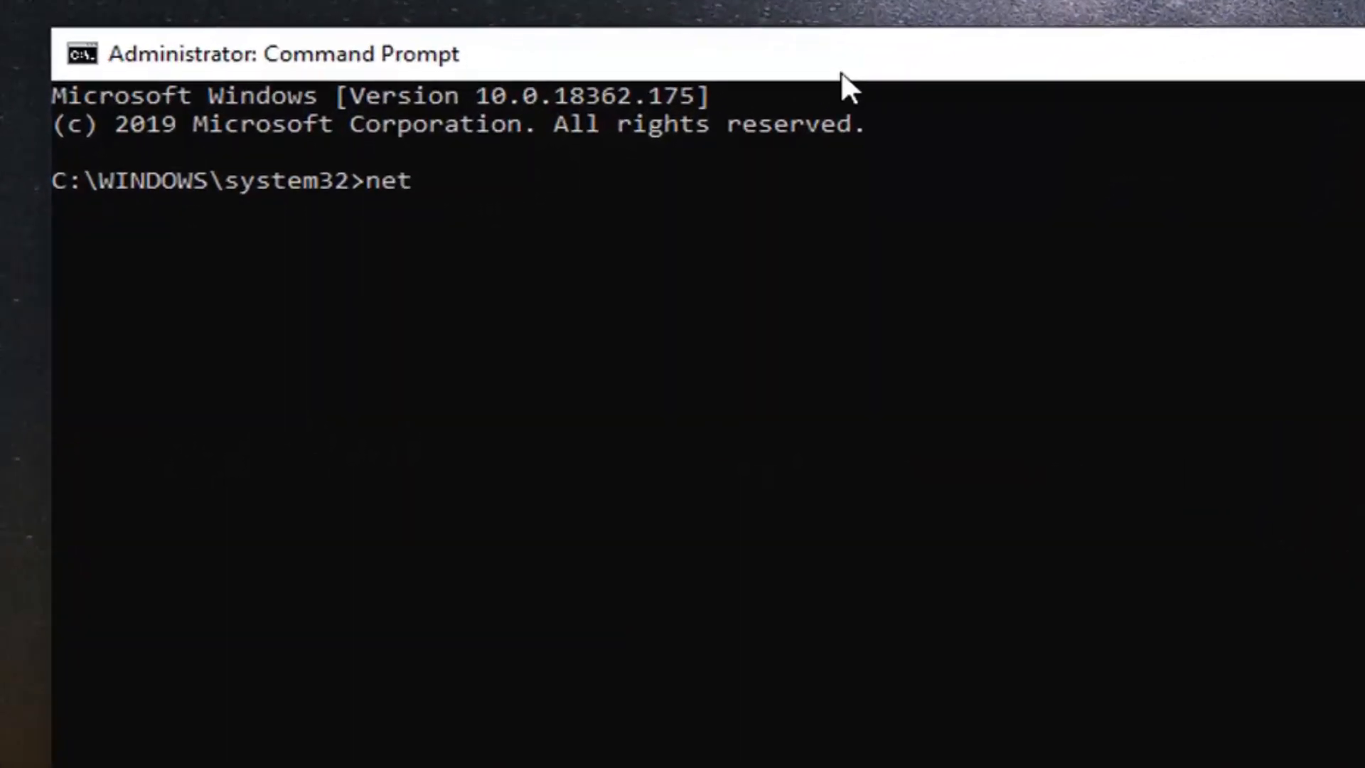
type("stop")
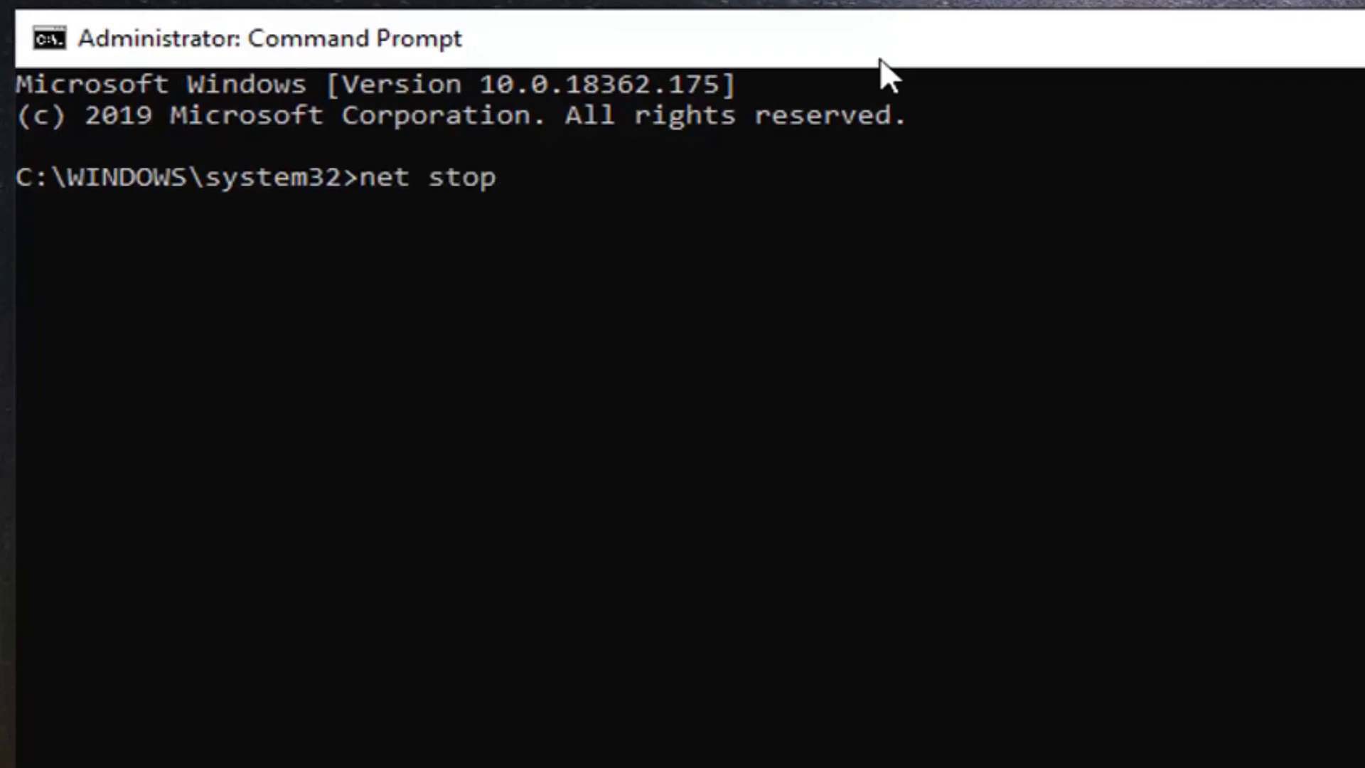
type("wua")
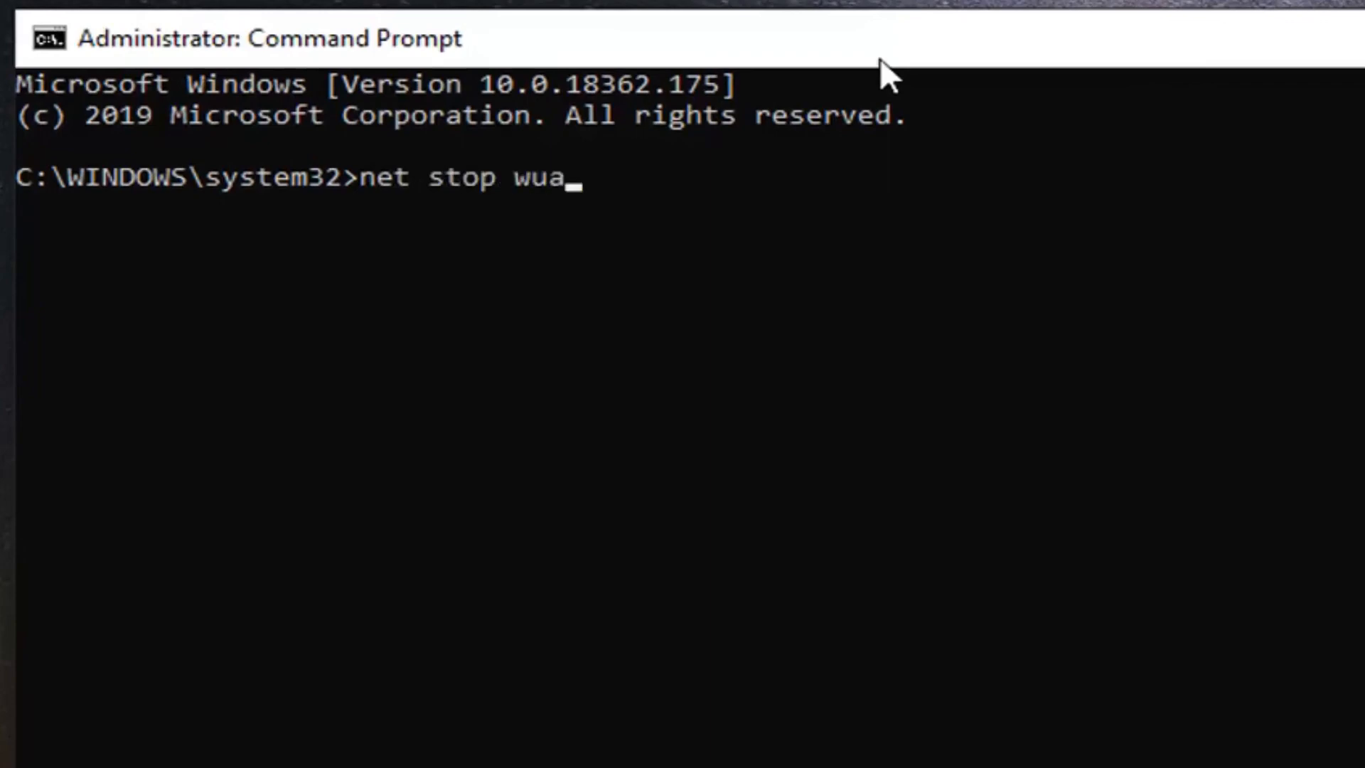
type("u")
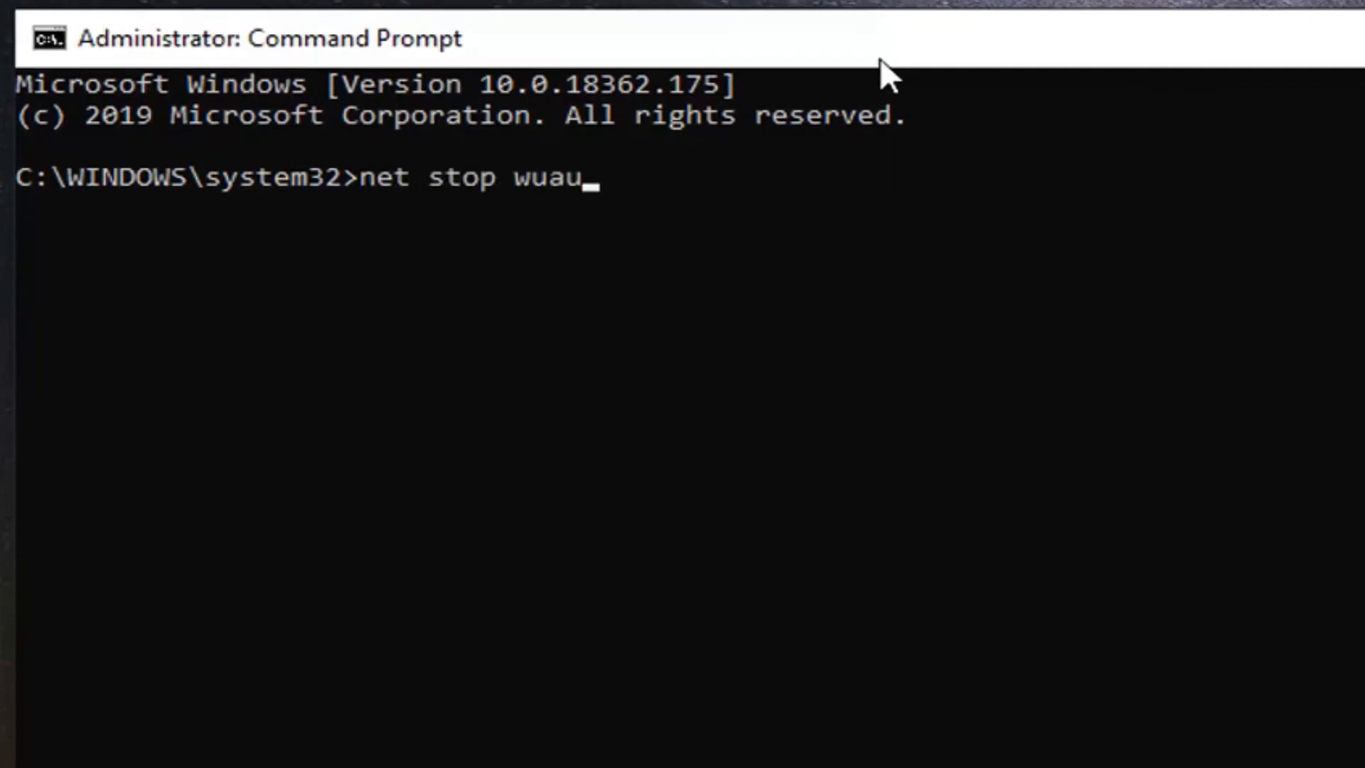
type("serv")
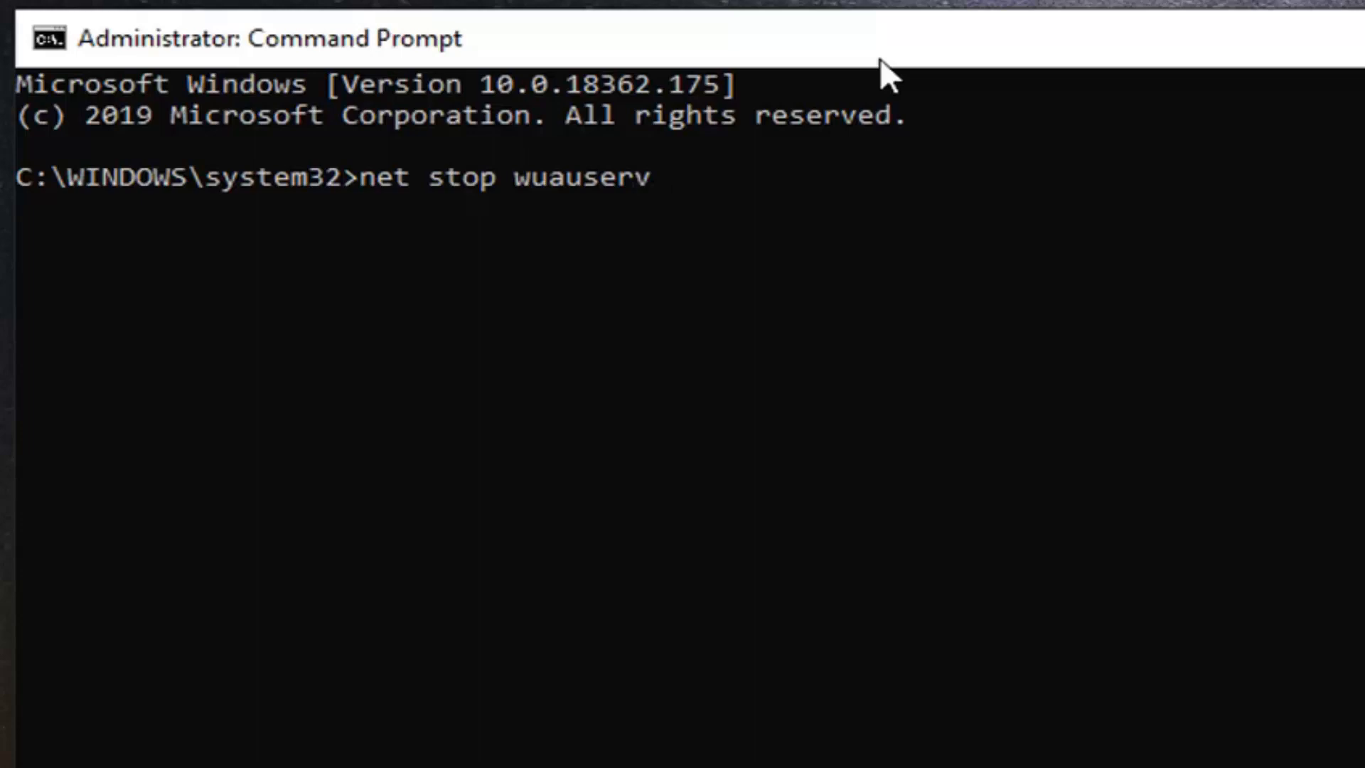
key("Return")
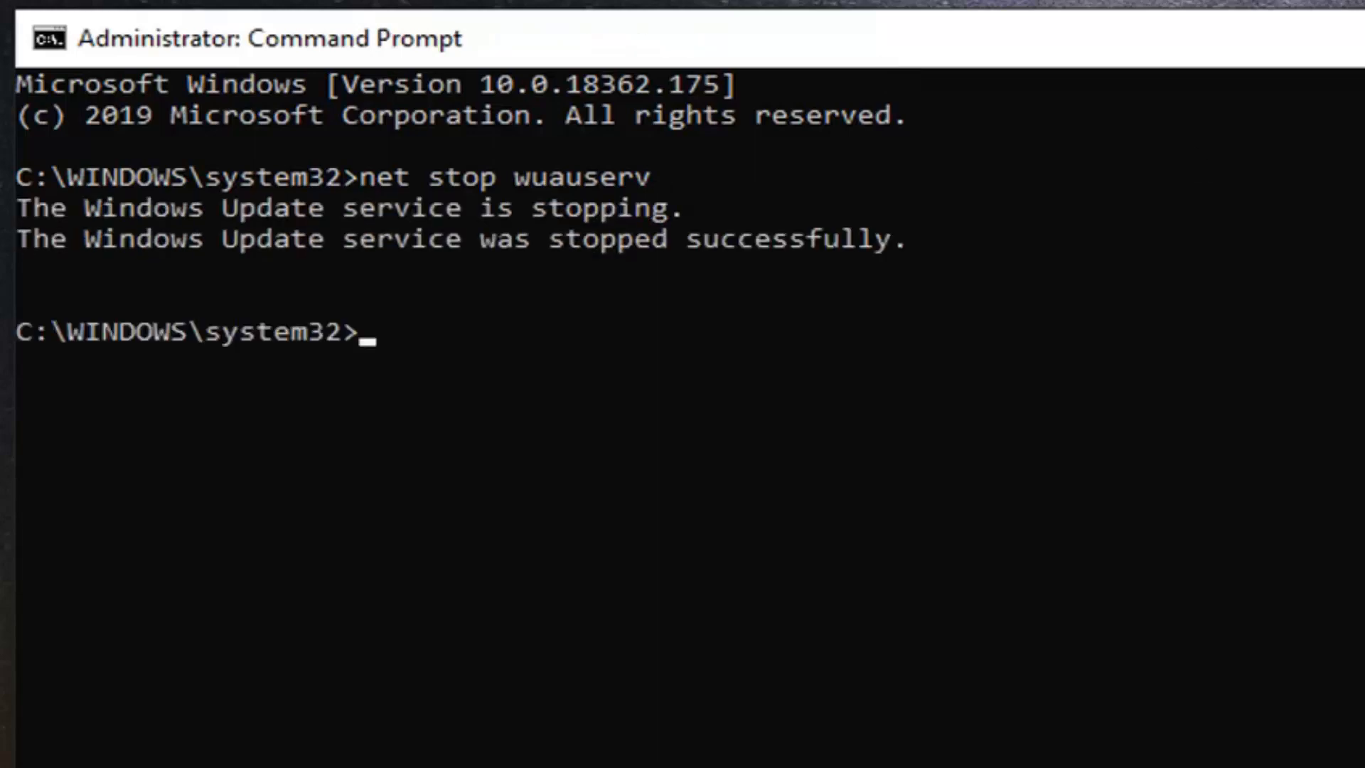
mouse_move(451, 513)
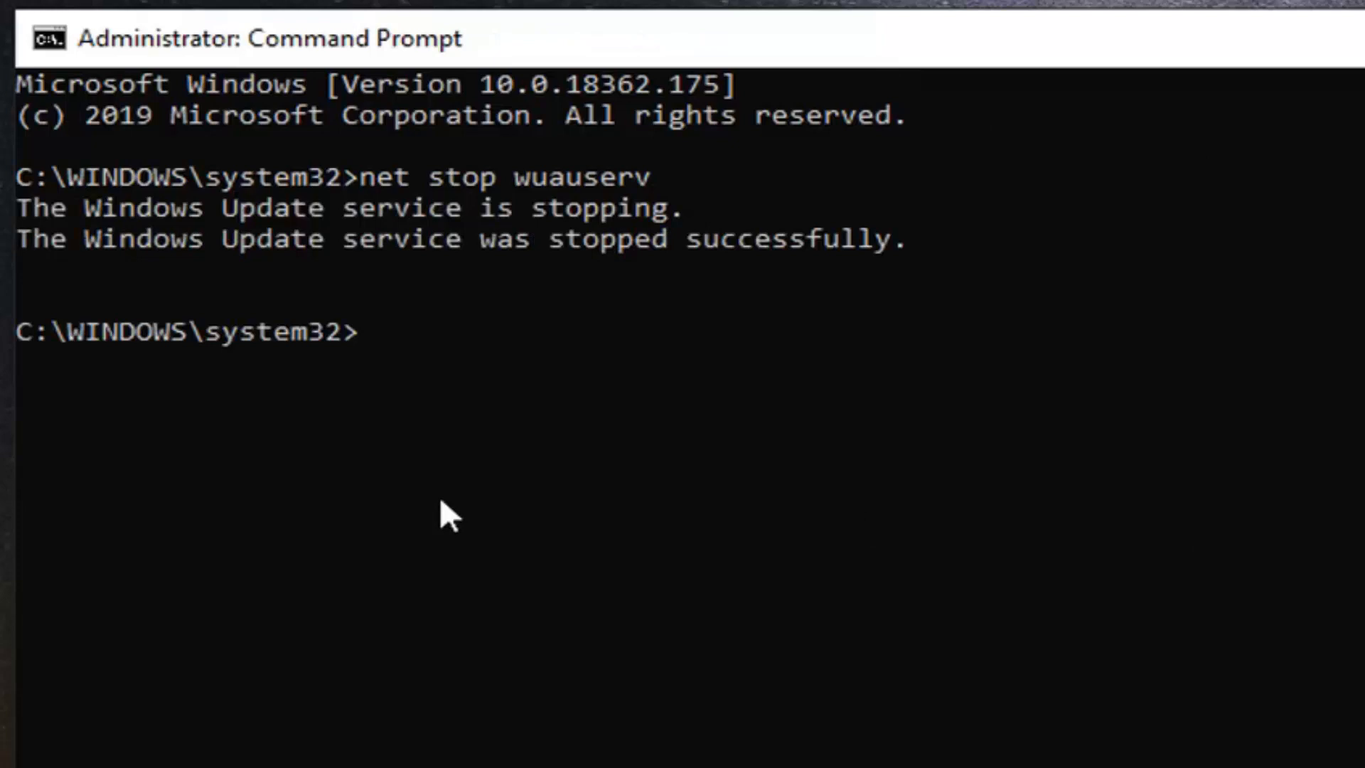
Stop the Background Intelligent Transfer Service with 'net stop bits'.
type("net")
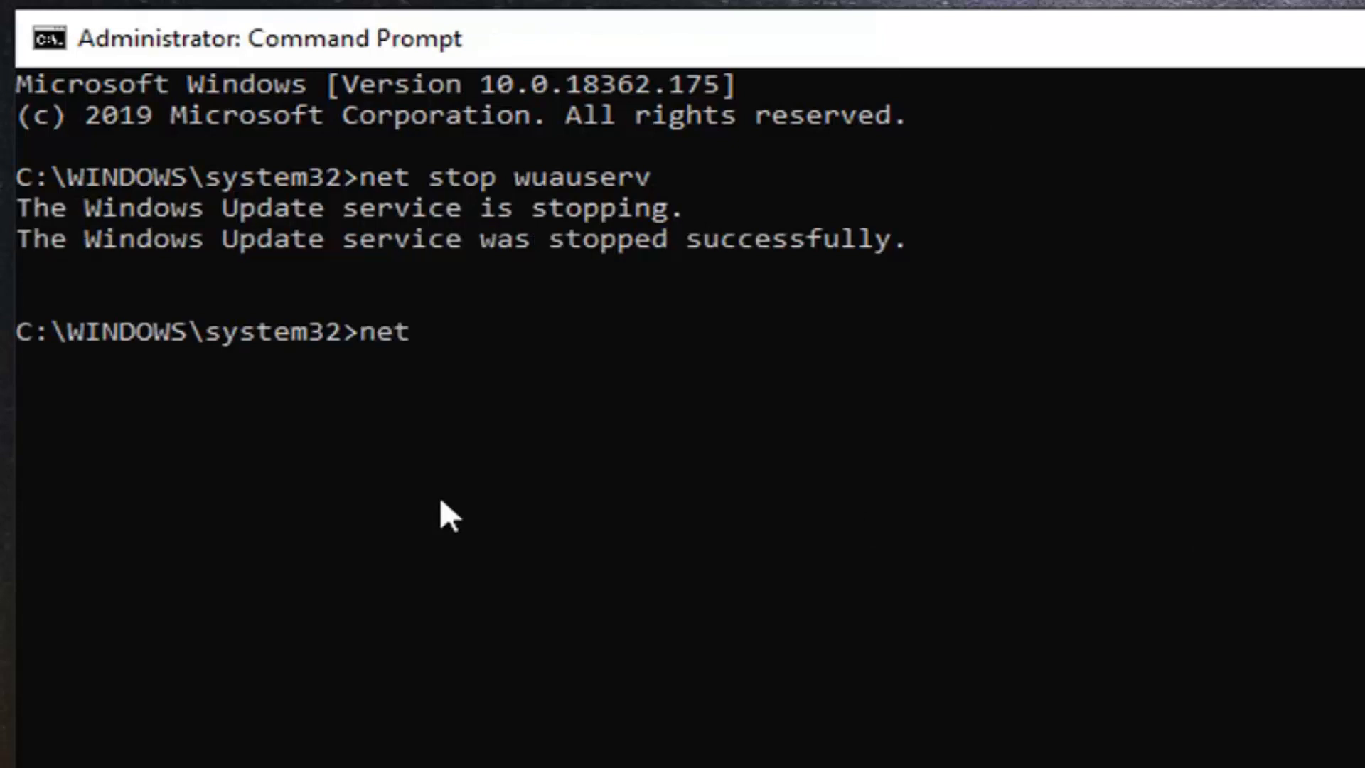
type("stop")
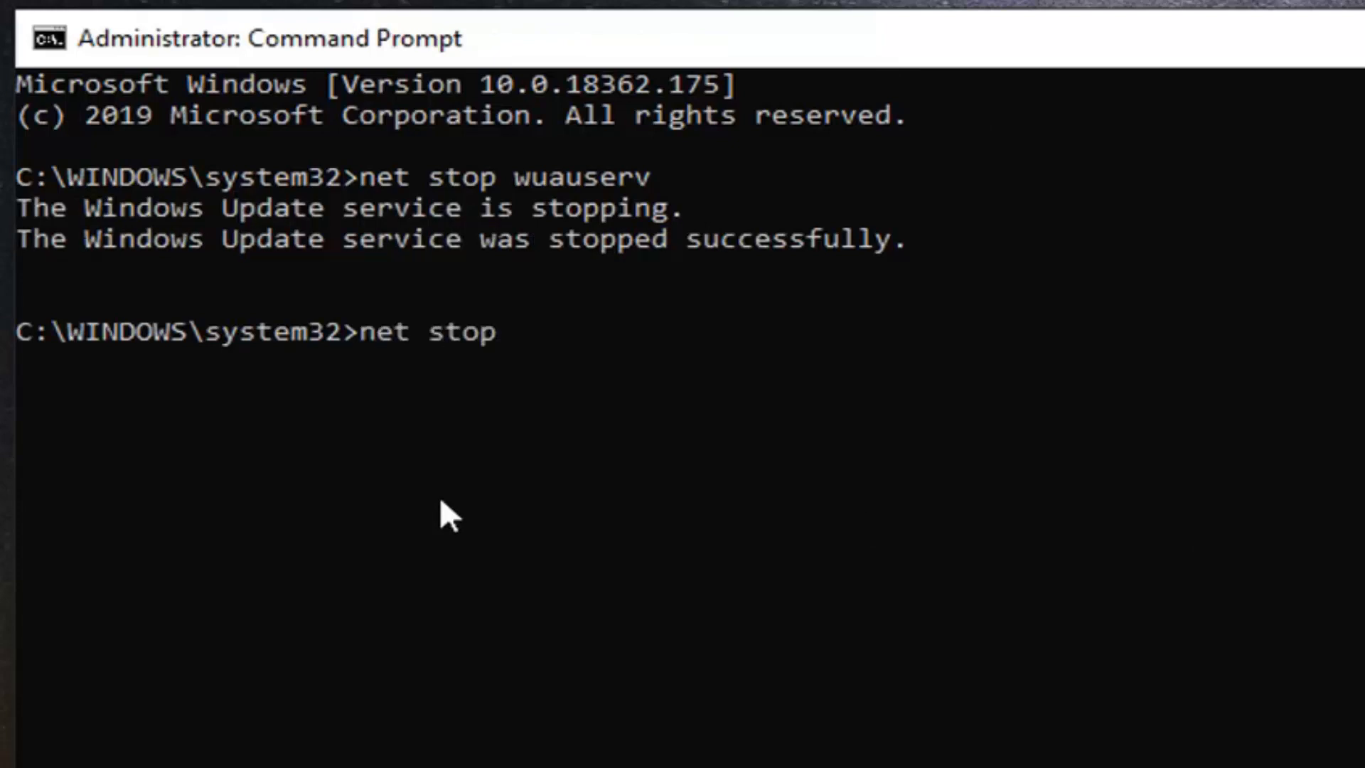
type("bits")
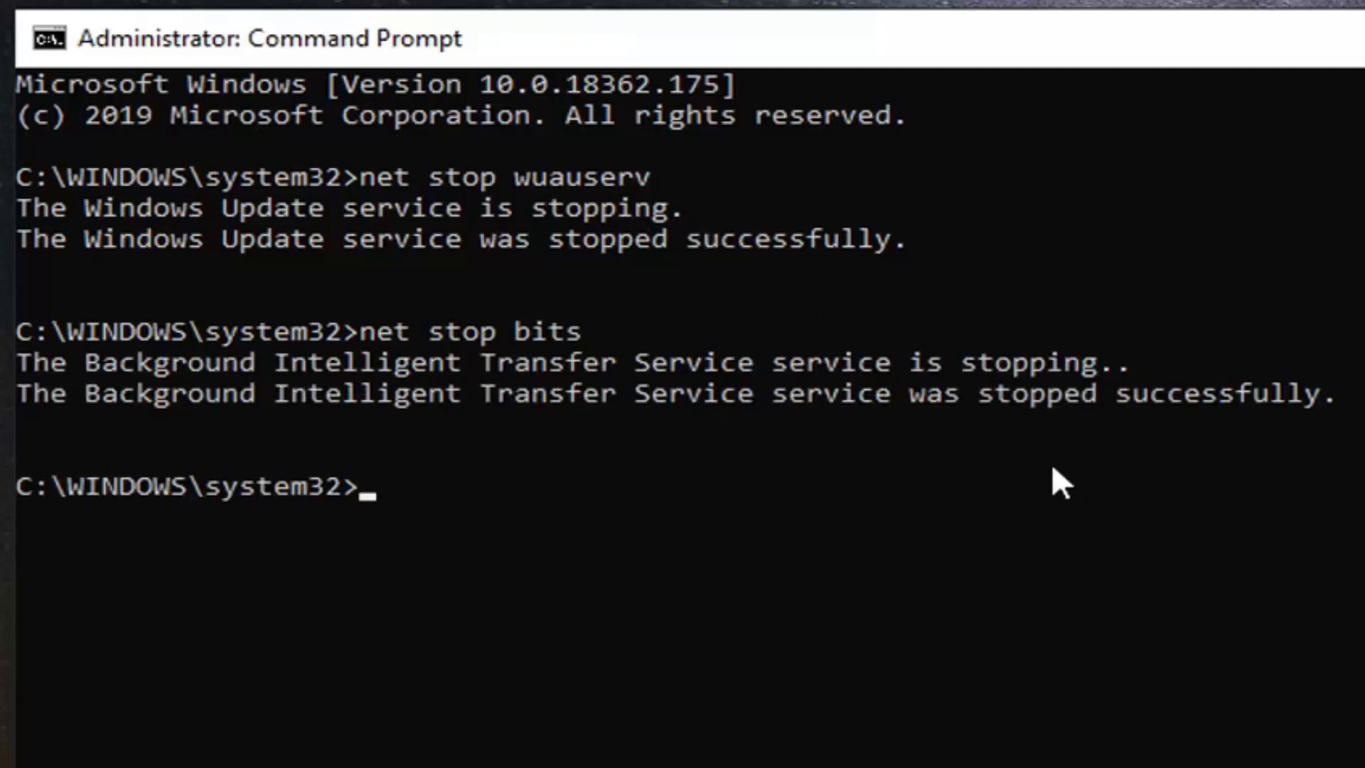
mouse_move(300, 340)
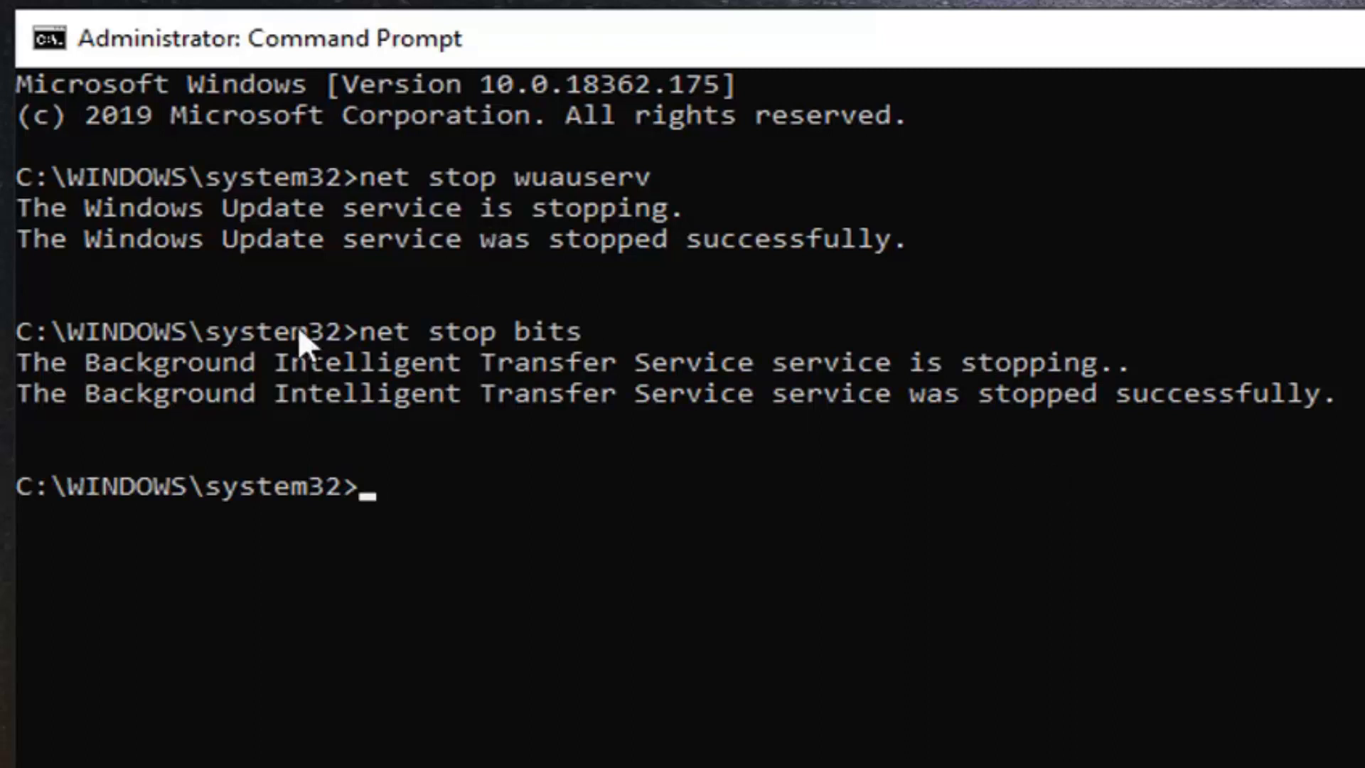
mouse_move(501, 427)
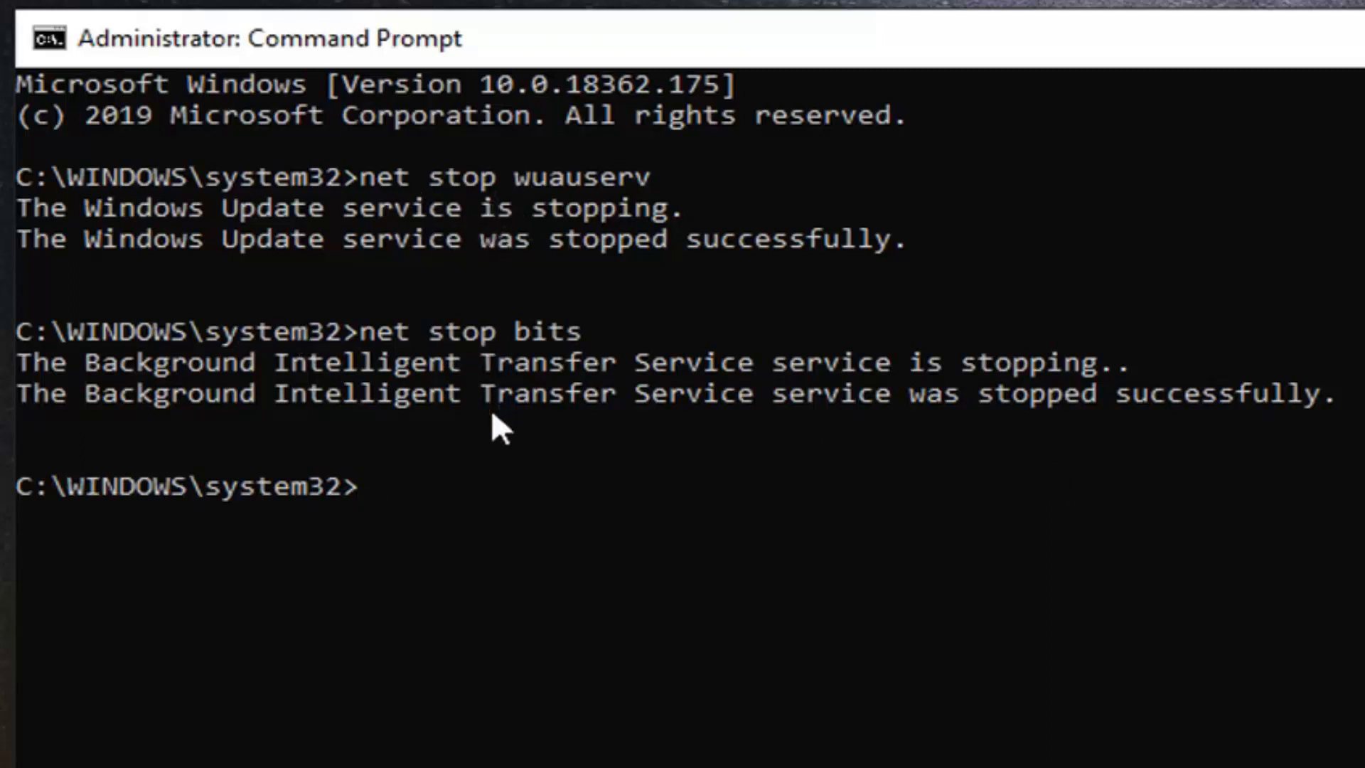
mouse_move(509, 401)
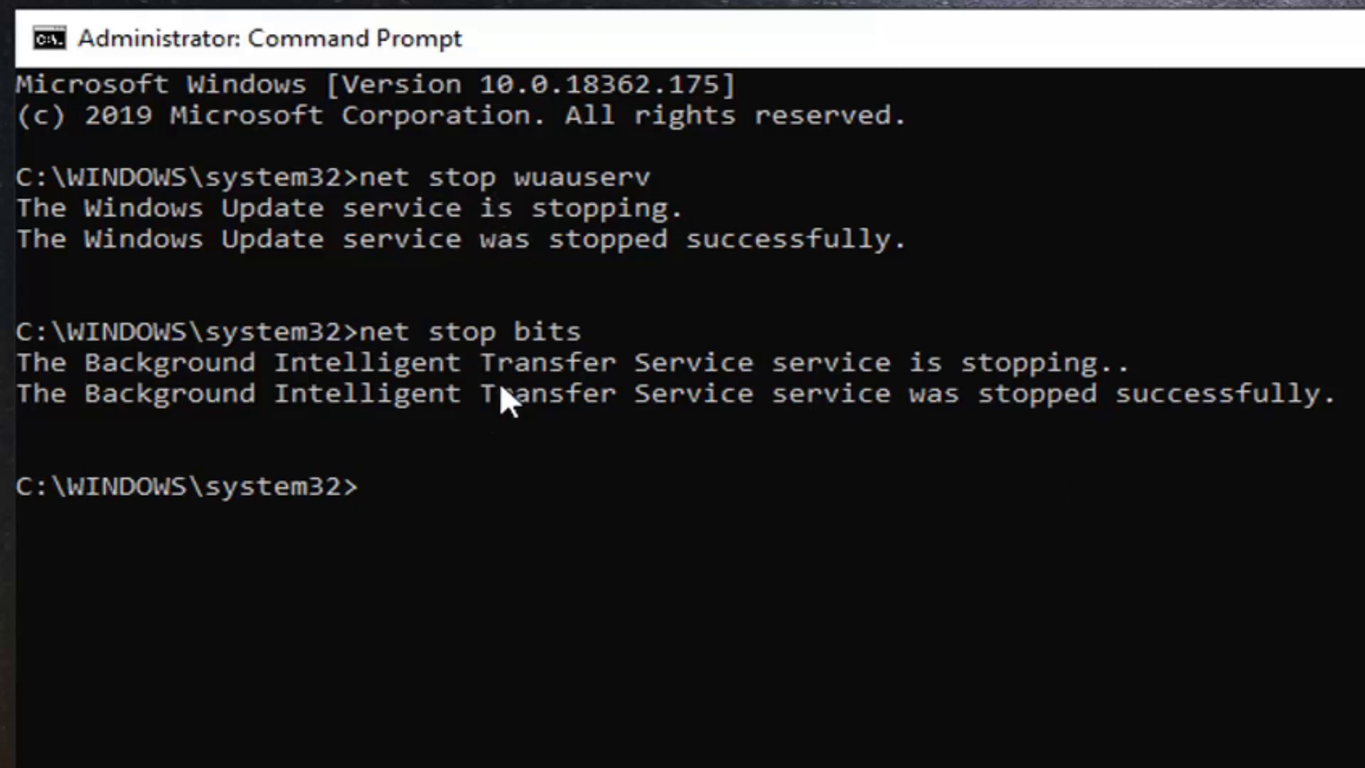
mouse_move(300, 427)
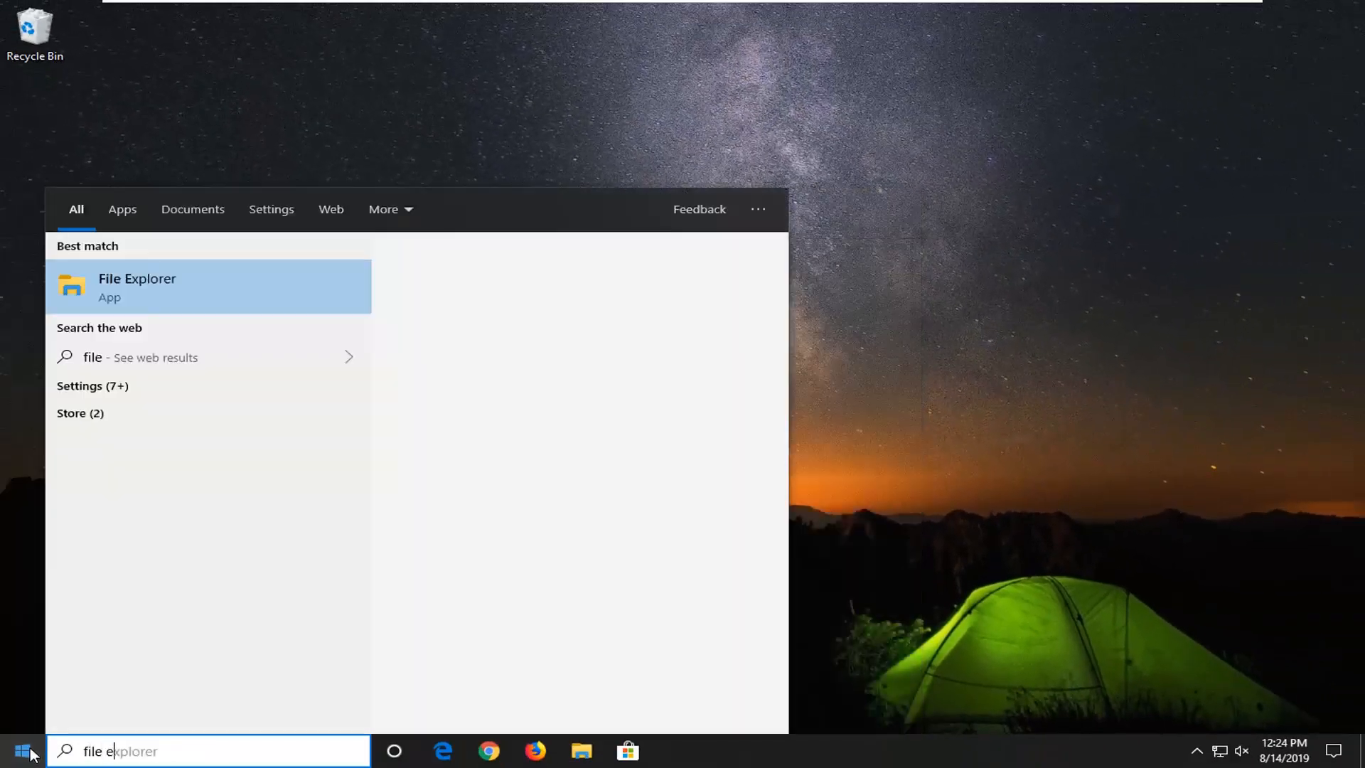
Launch File Explorer and show This PC with its drives and folders.
type("xplorer")
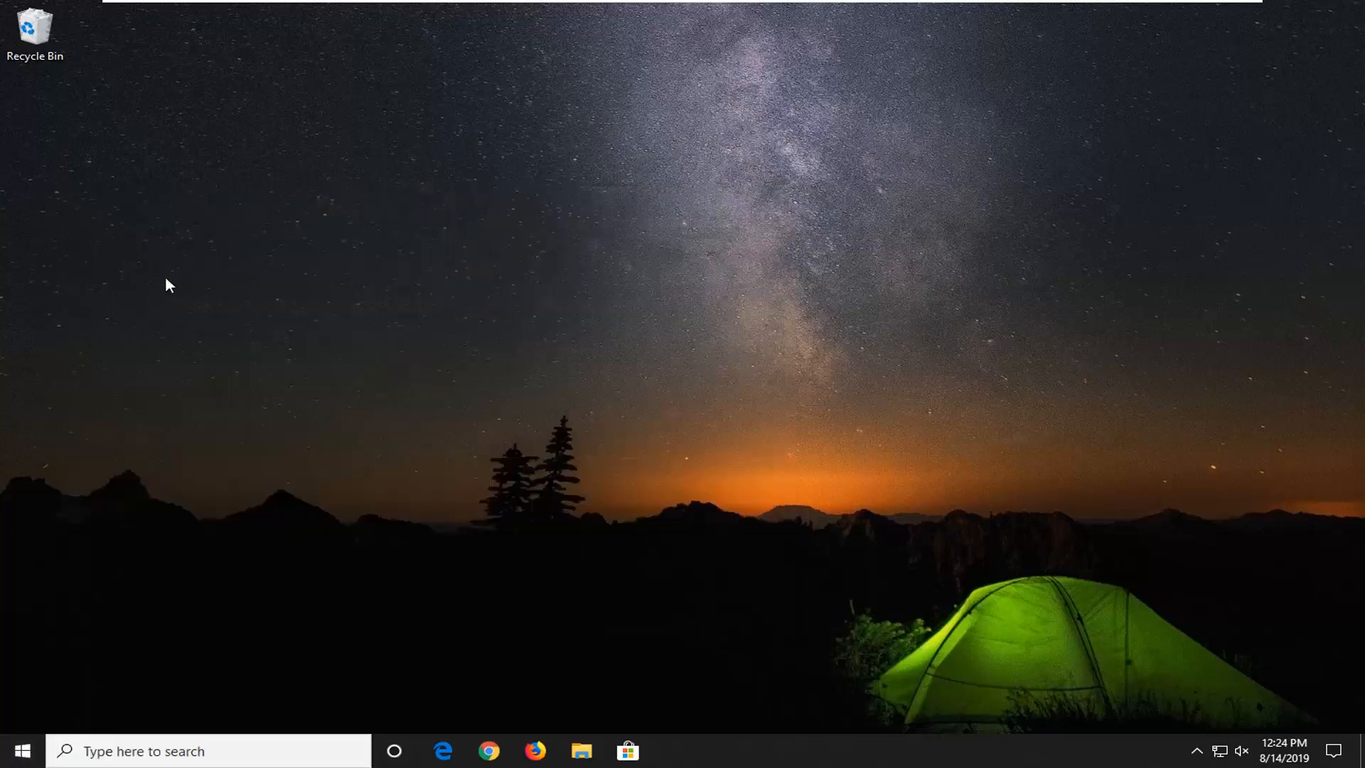
left_click(580, 751)
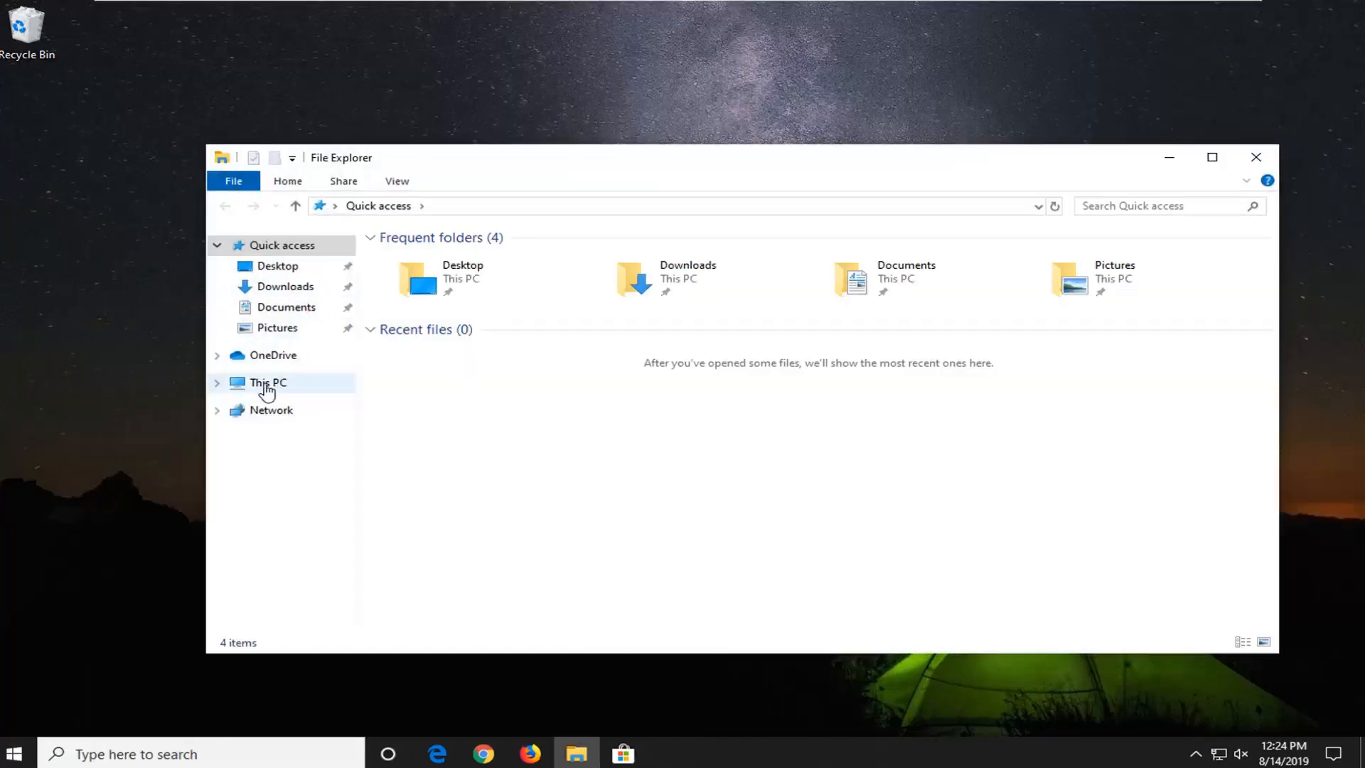
left_click(268, 382)
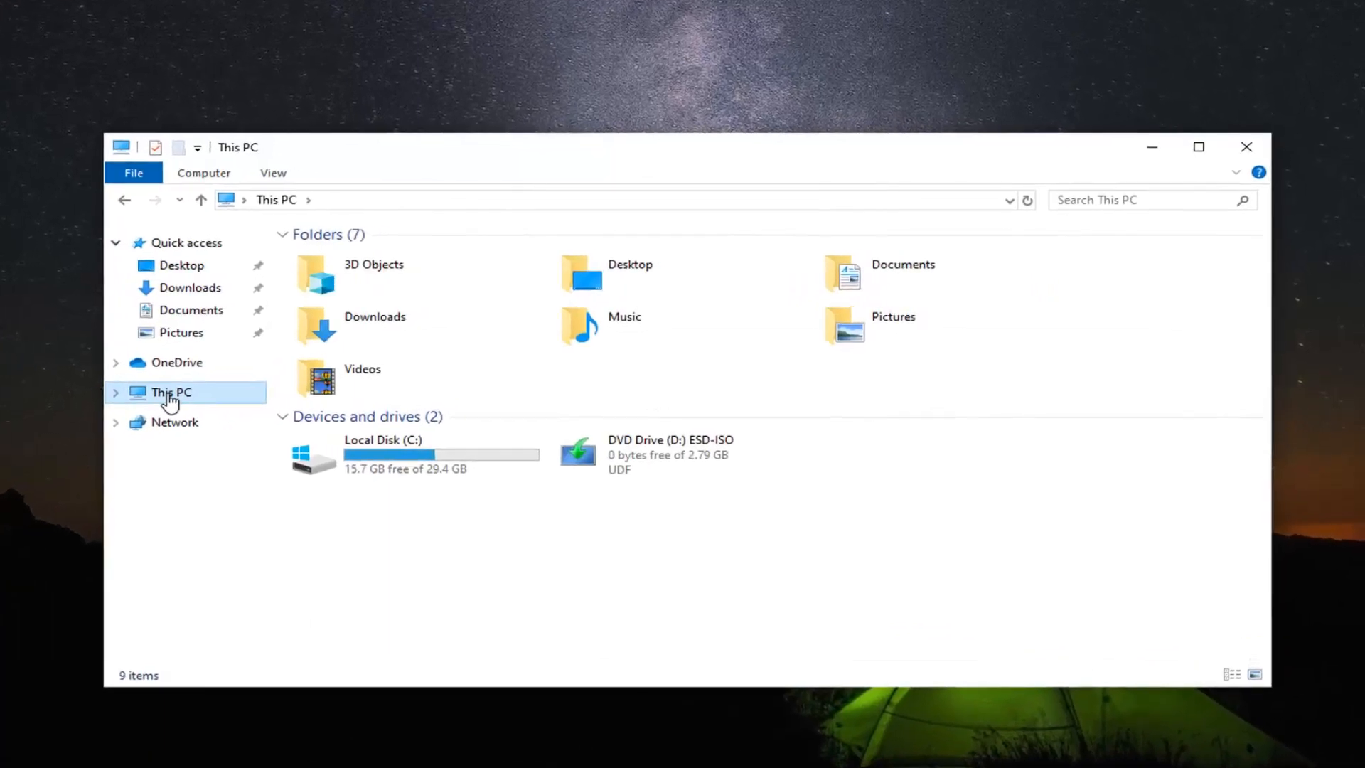
mouse_move(317, 466)
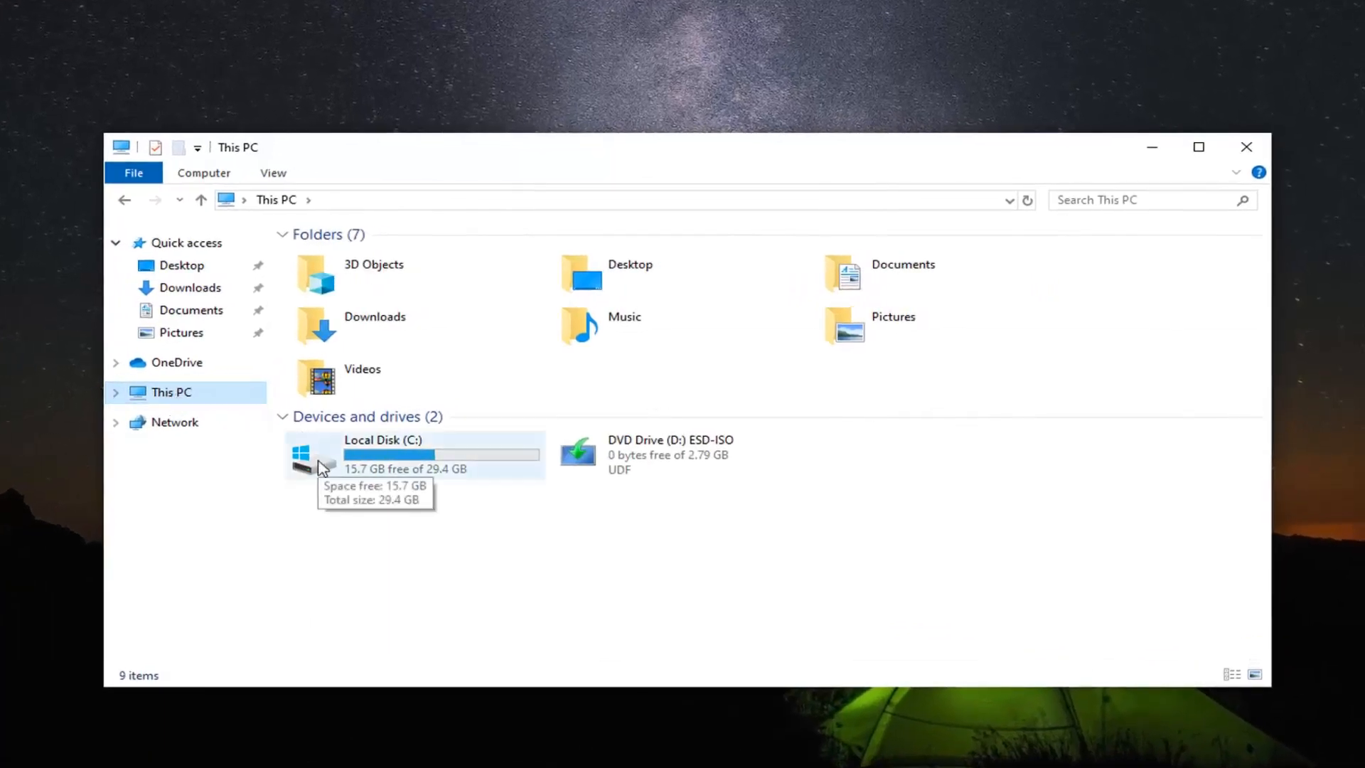
mouse_move(307, 455)
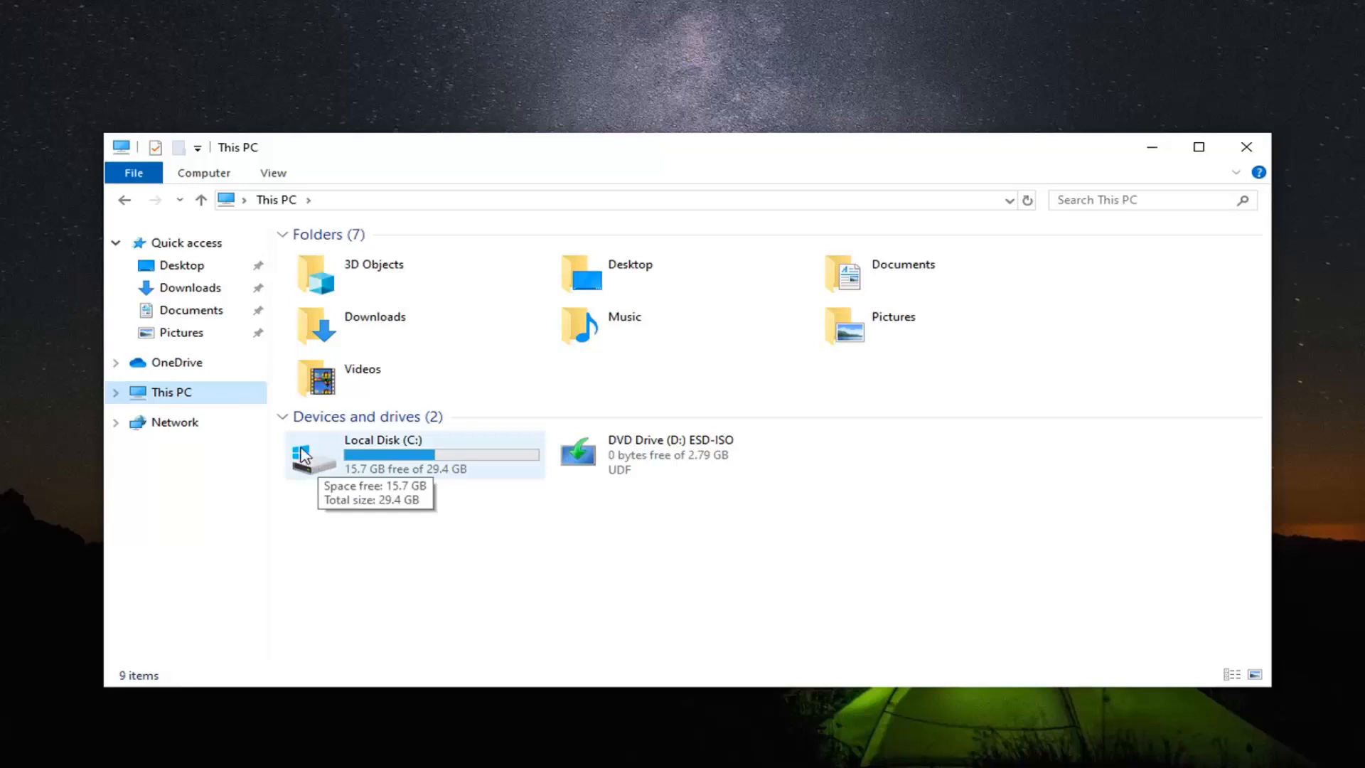
mouse_move(333, 464)
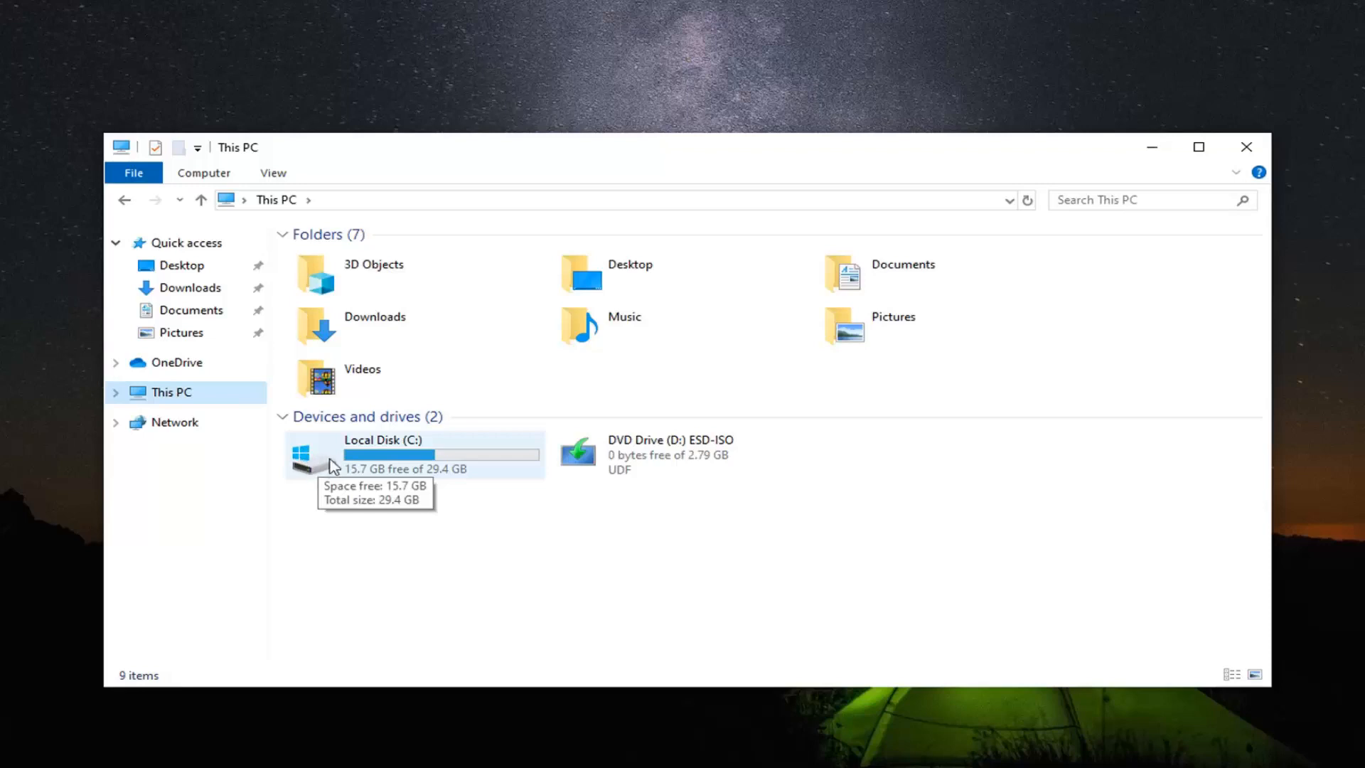
mouse_move(364, 455)
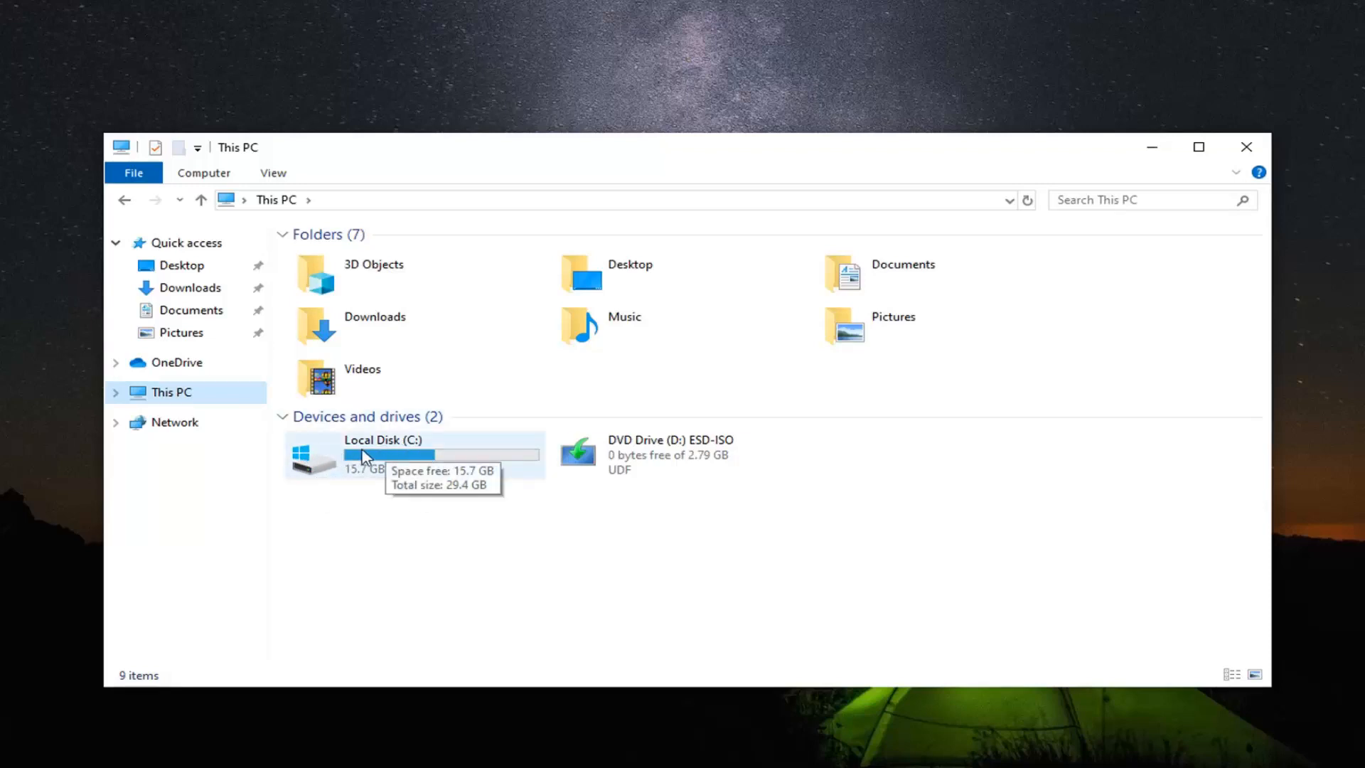
Navigate Local Disk (C:) > Windows > SoftwareDistribution.
double_click(383, 456)
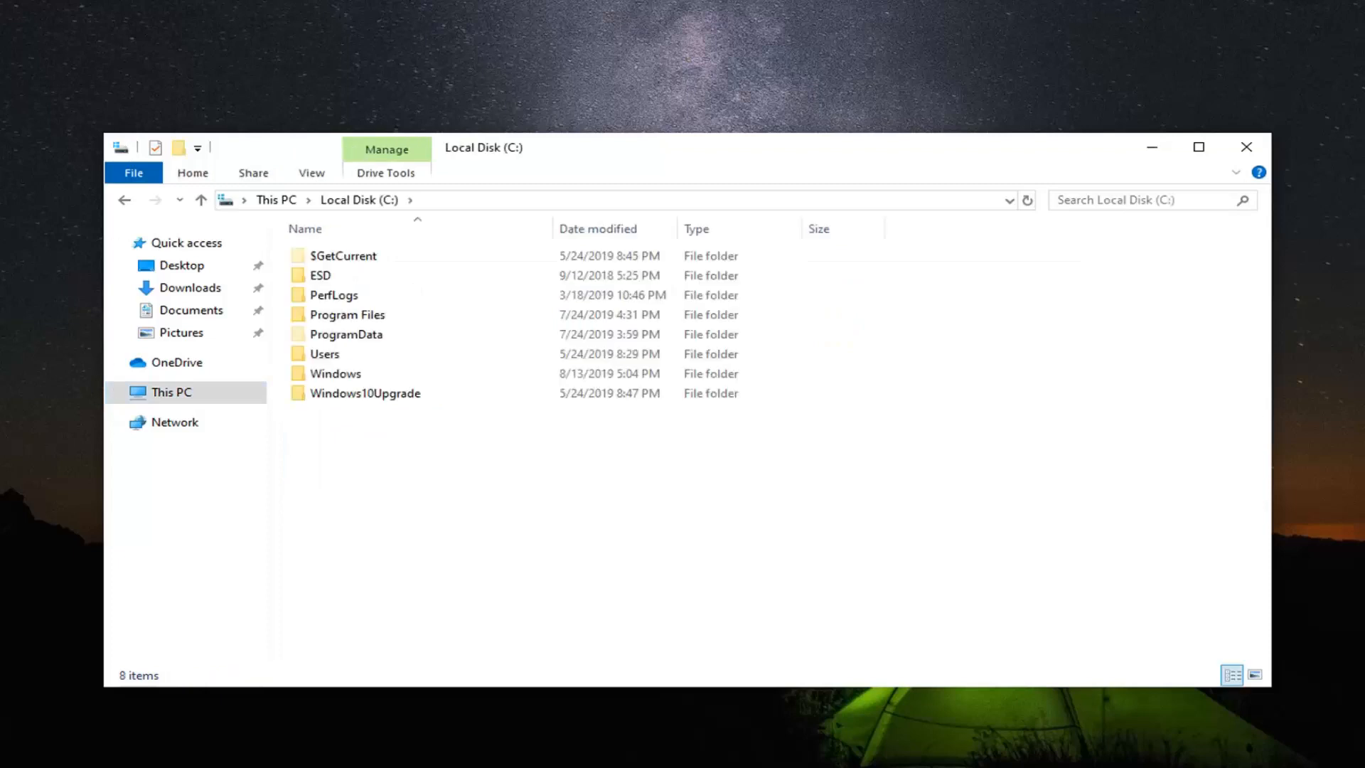
left_click(336, 374)
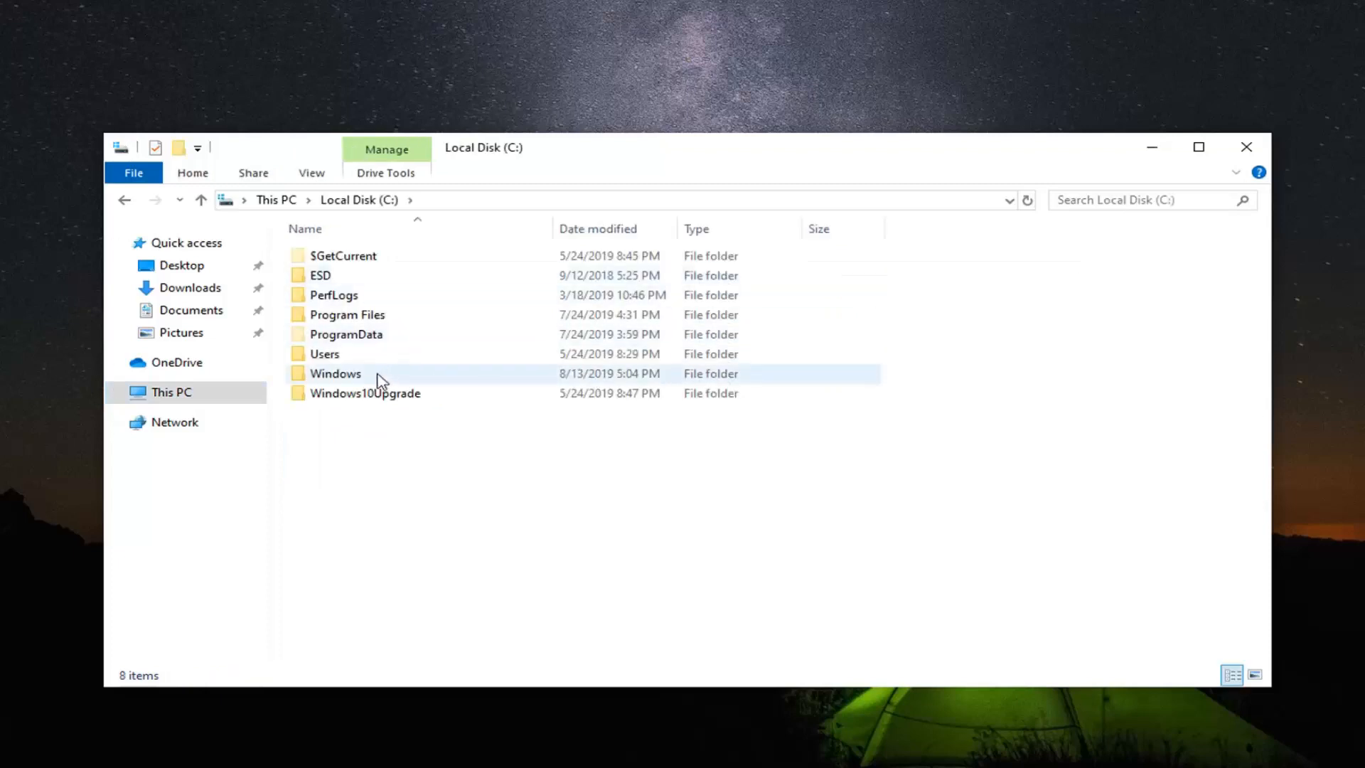
double_click(335, 373)
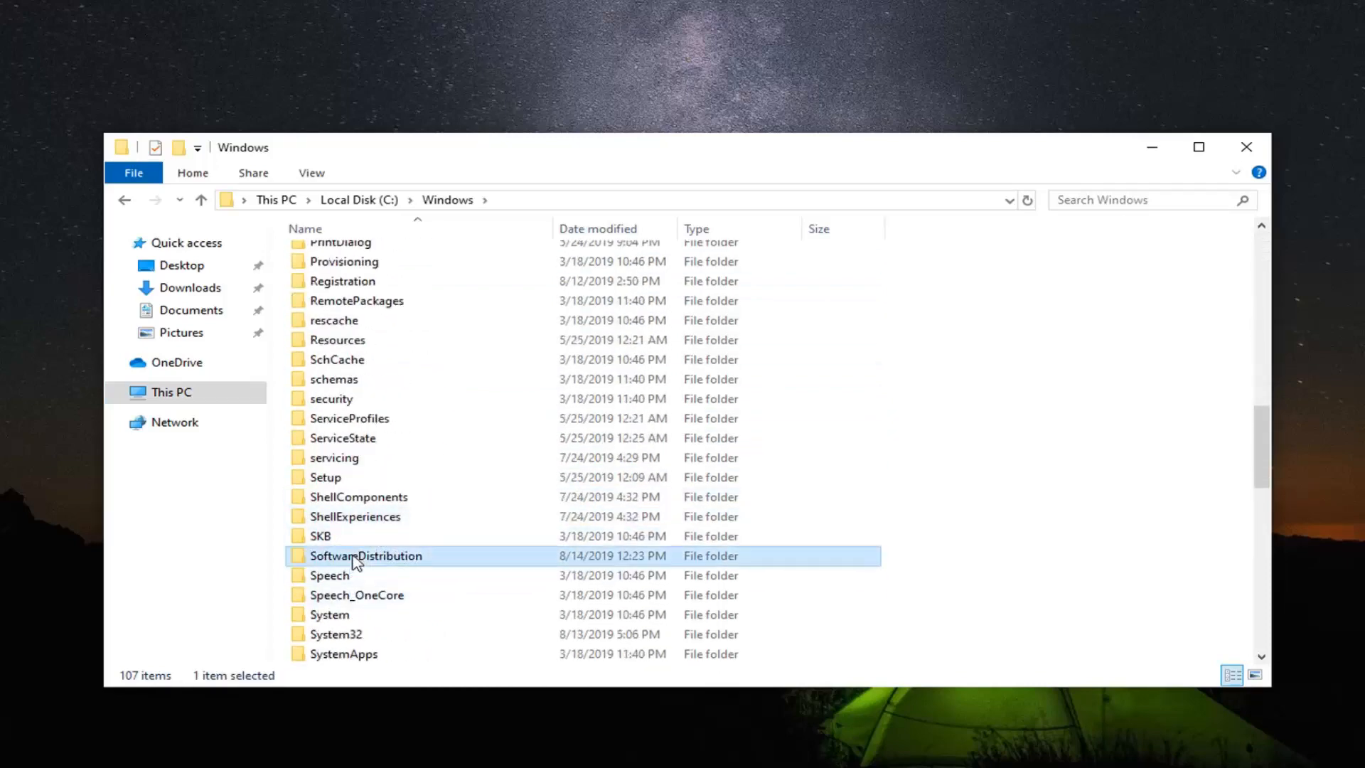
double_click(366, 556)
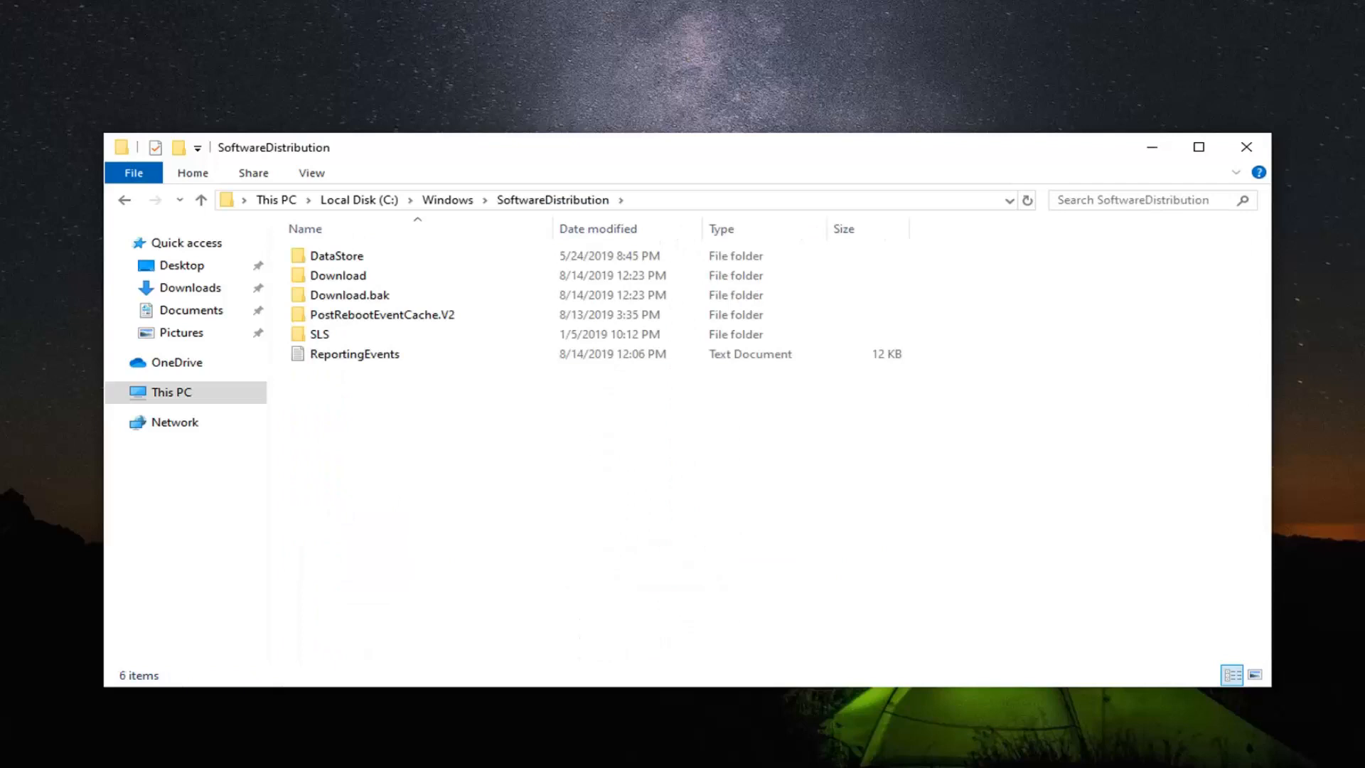
mouse_move(920, 489)
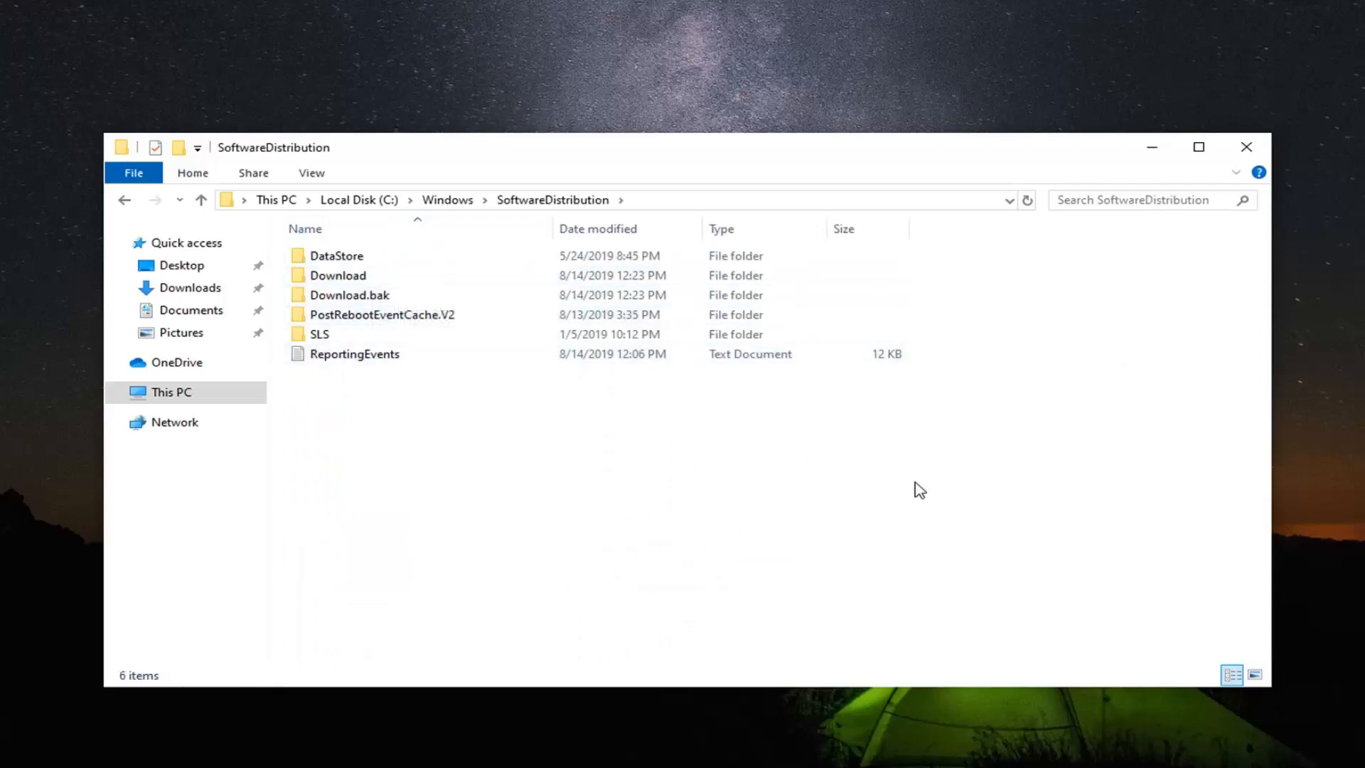
Select all six items in SoftwareDistribution and delete them, emptying the folder.
key("ctrl+a")
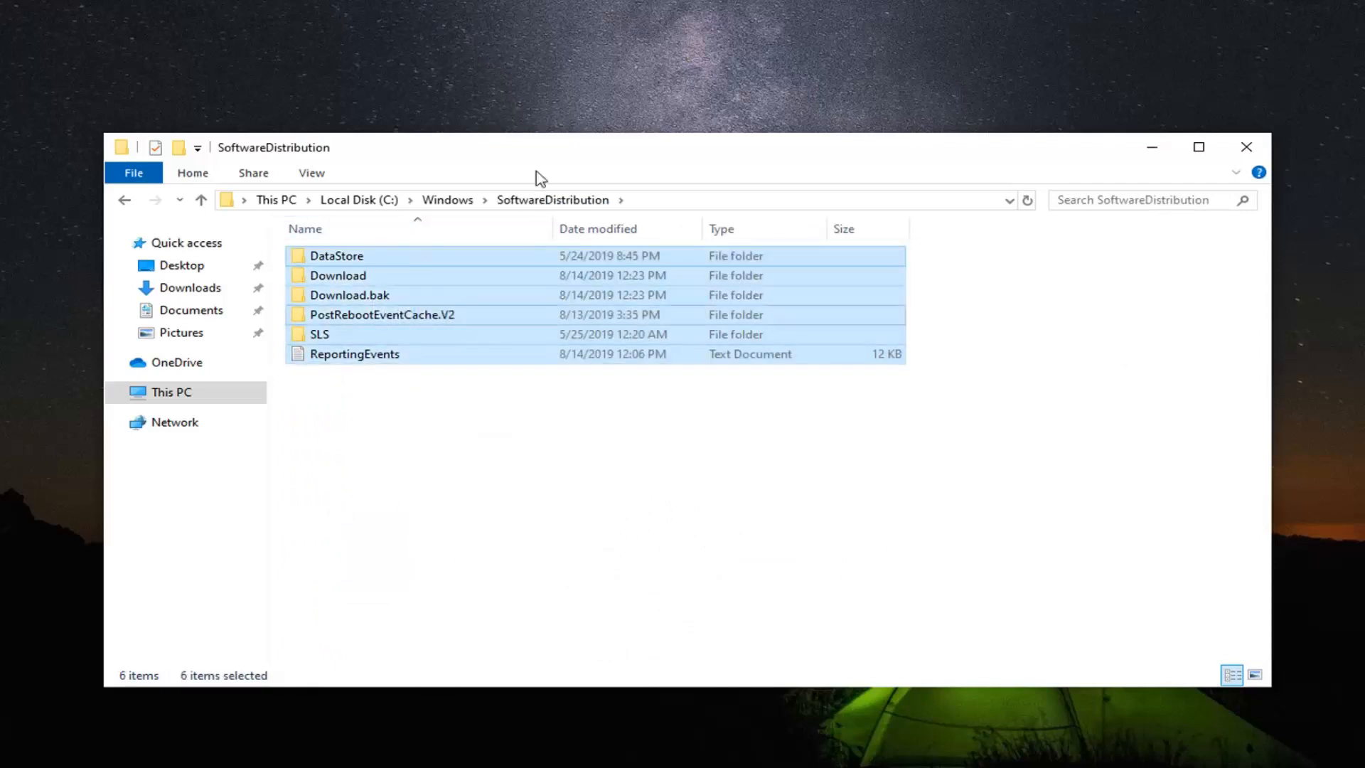
mouse_move(471, 315)
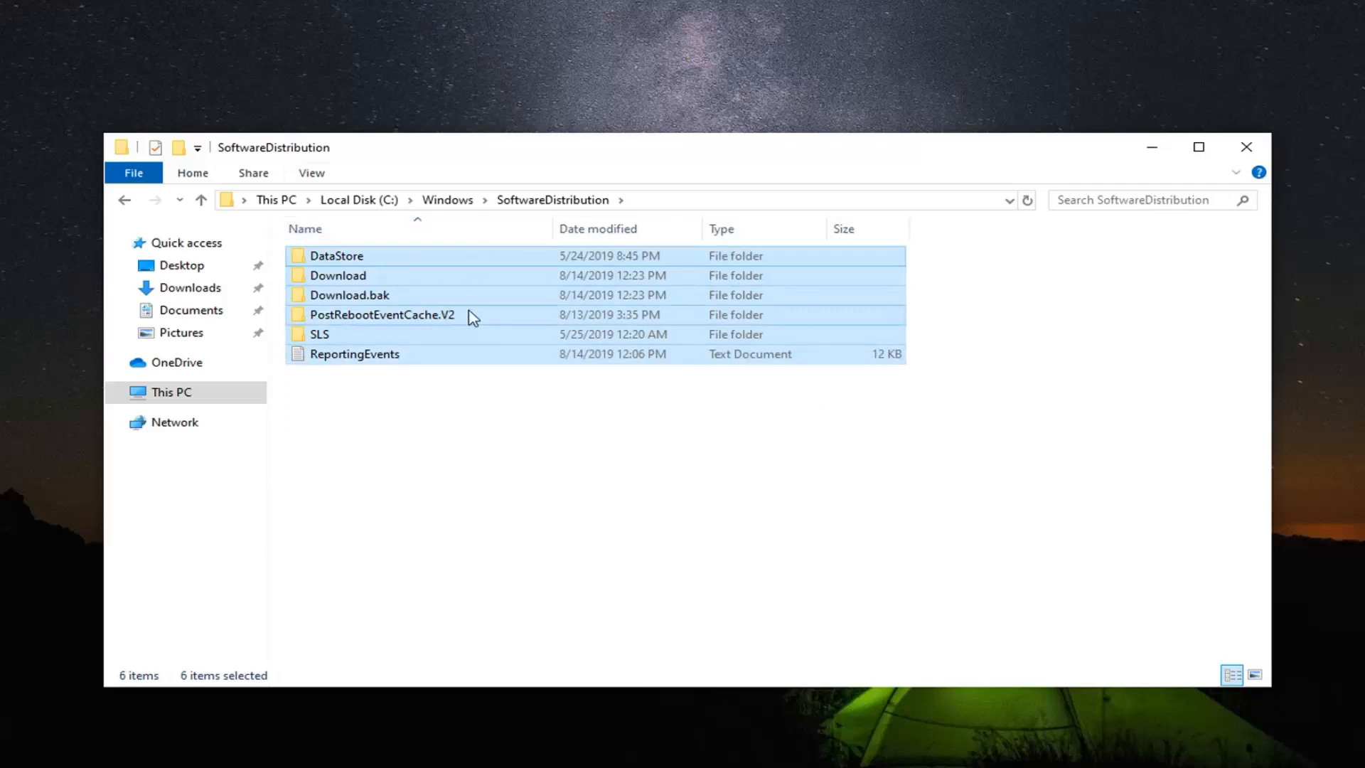
right_click(461, 279)
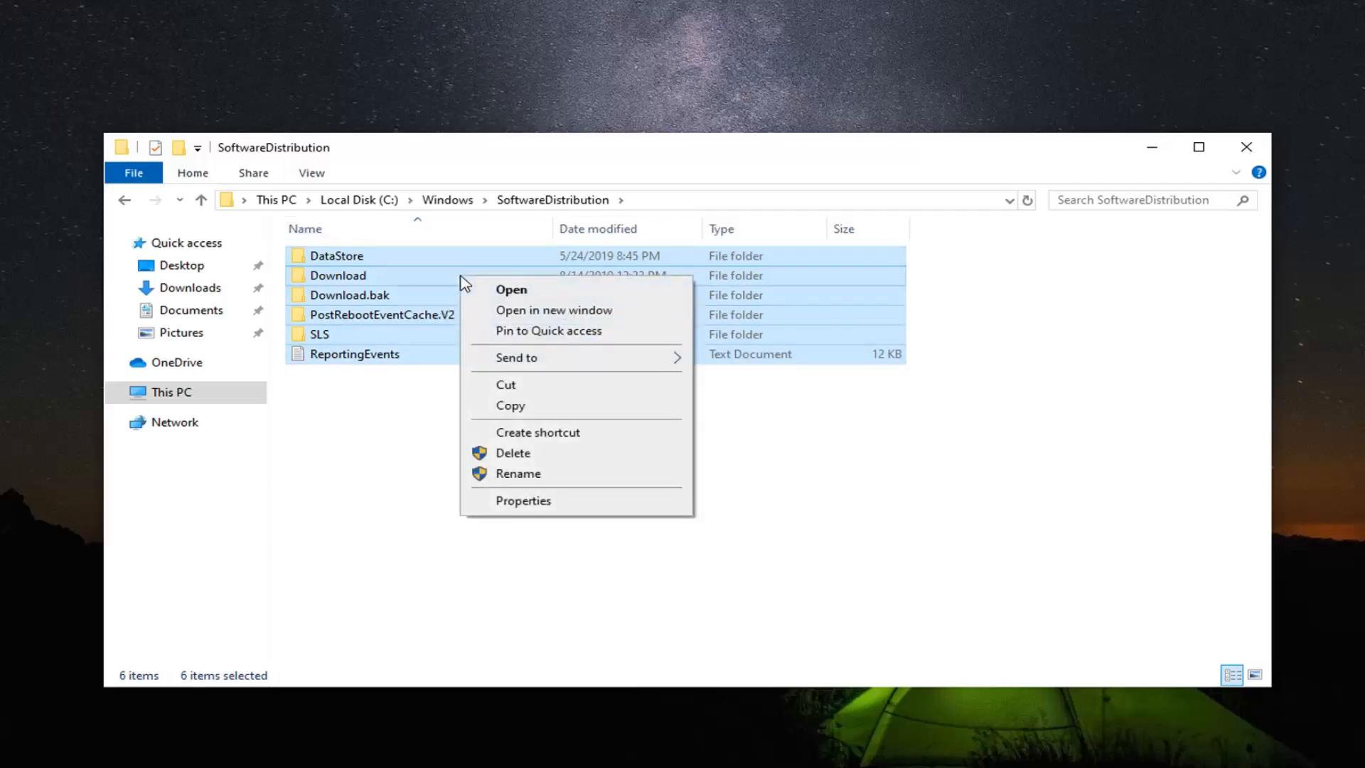
left_click(513, 452)
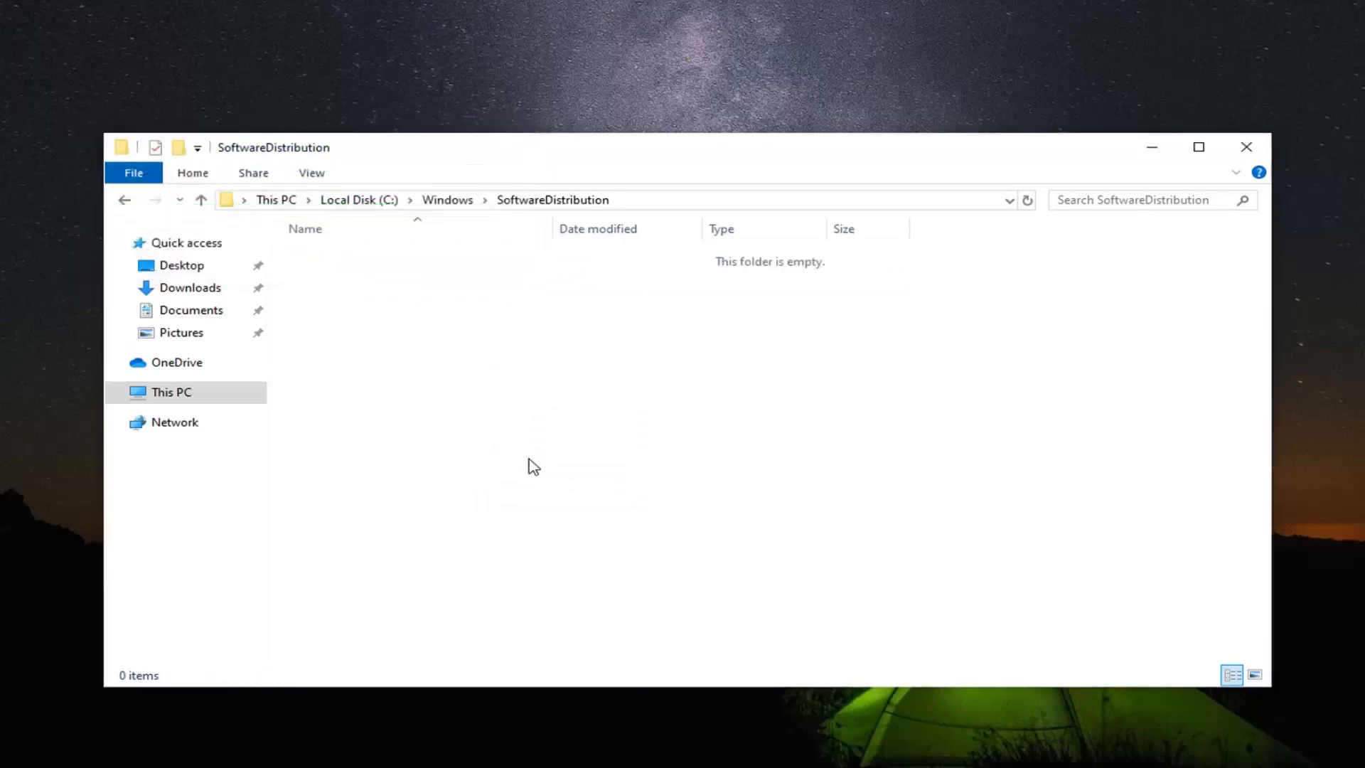
left_click(16, 751)
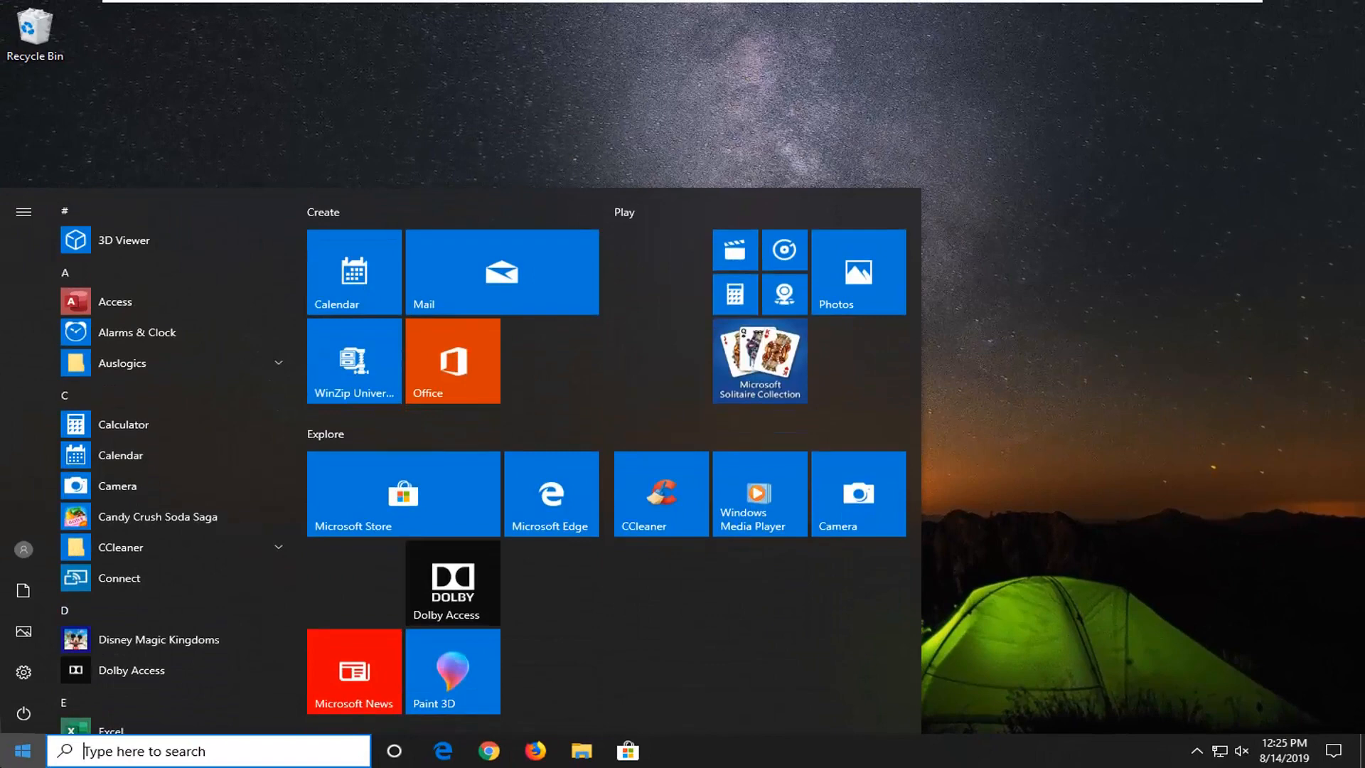
Search 'cmd' and launch a second Command Prompt as administrator, approving UAC.
type("cmd")
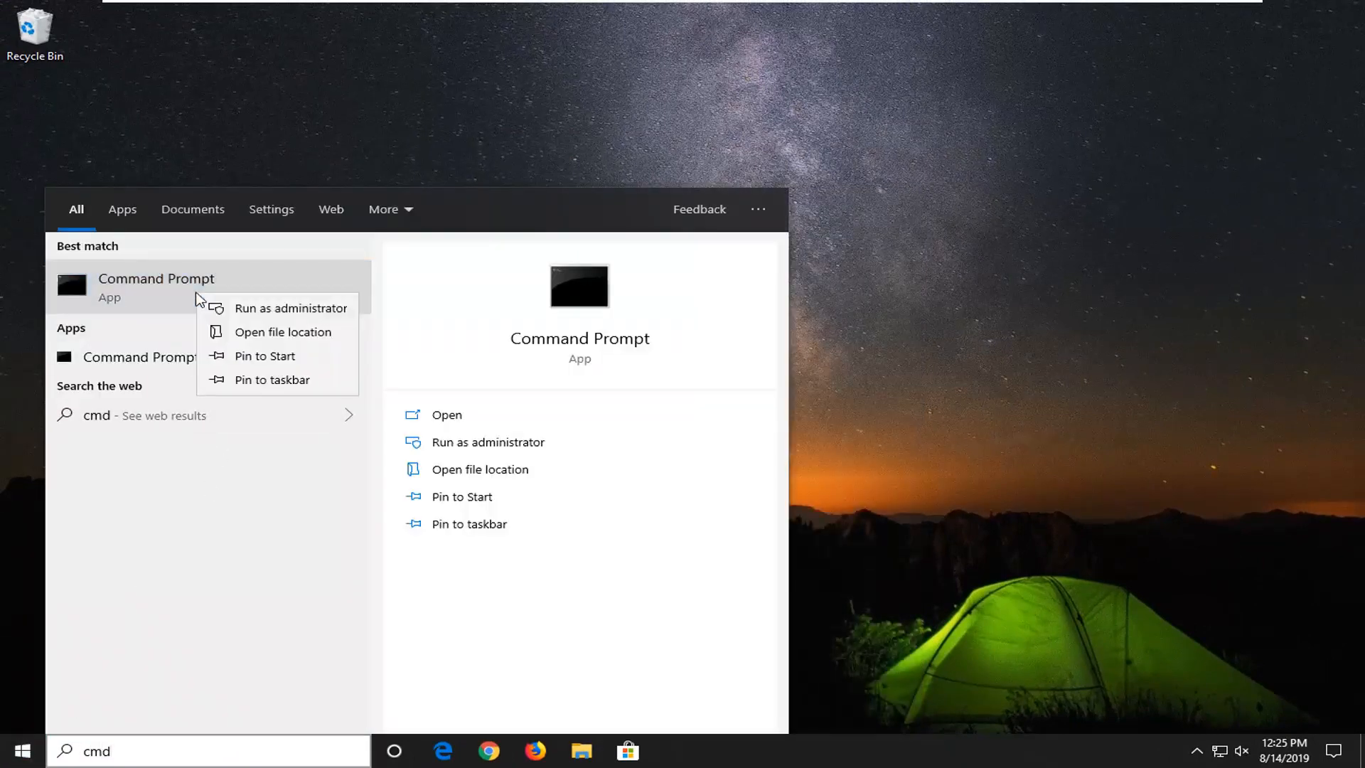
left_click(292, 308)
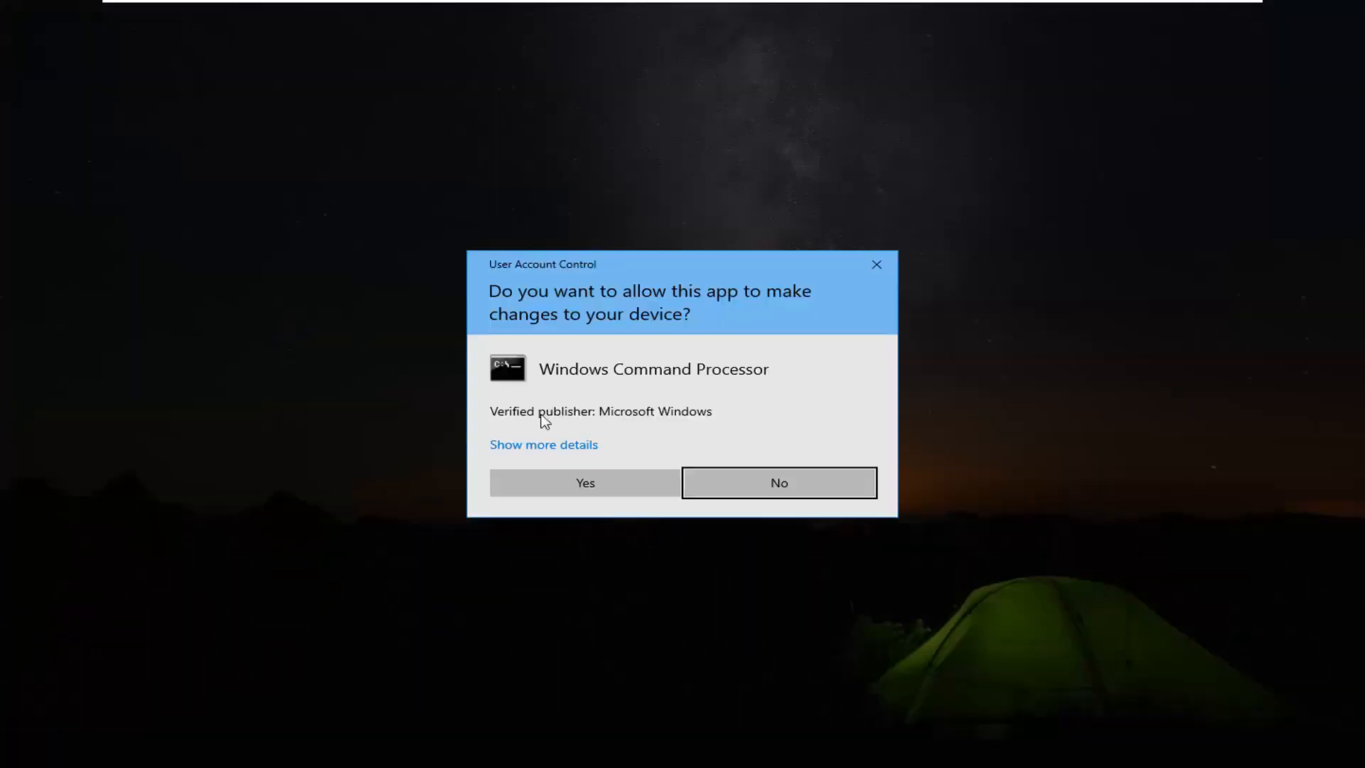
left_click(585, 482)
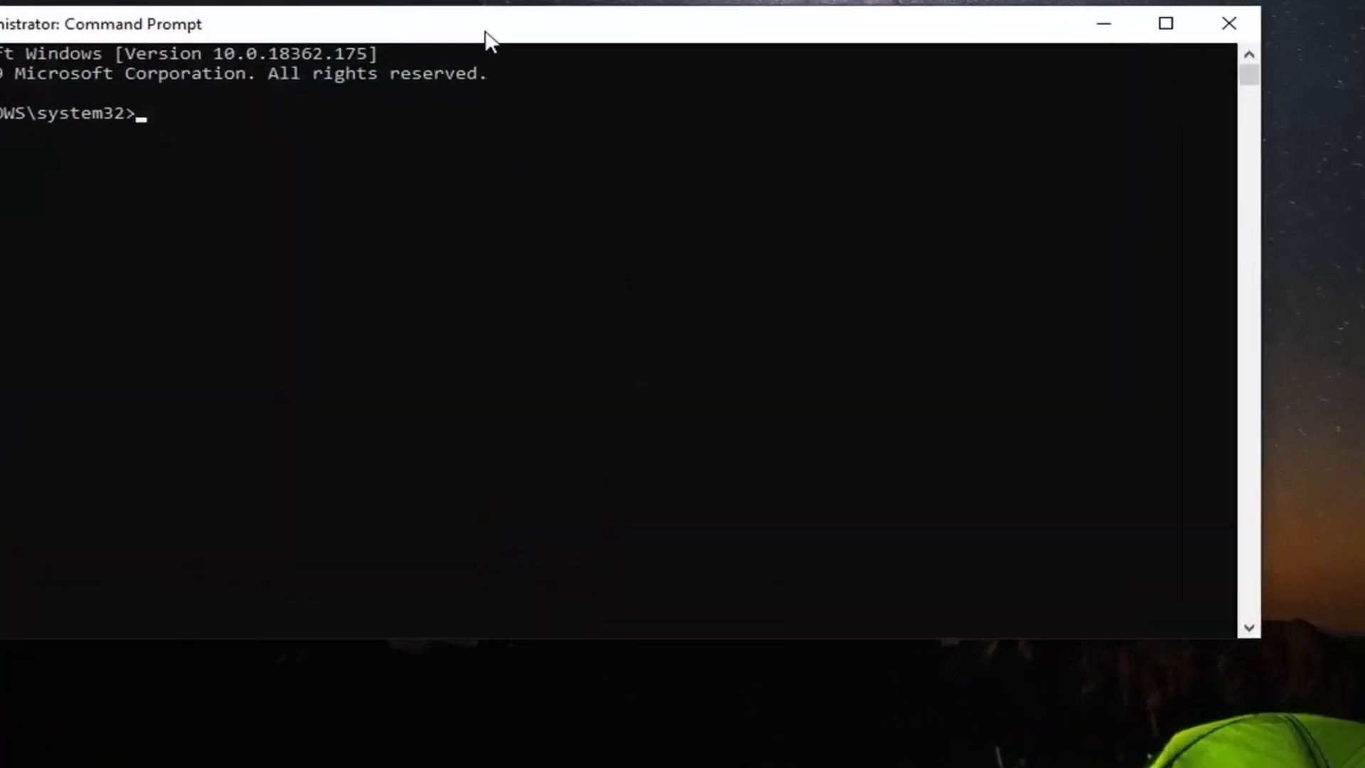
Restart the Windows Update service with 'net start wuauserv'.
type("net")
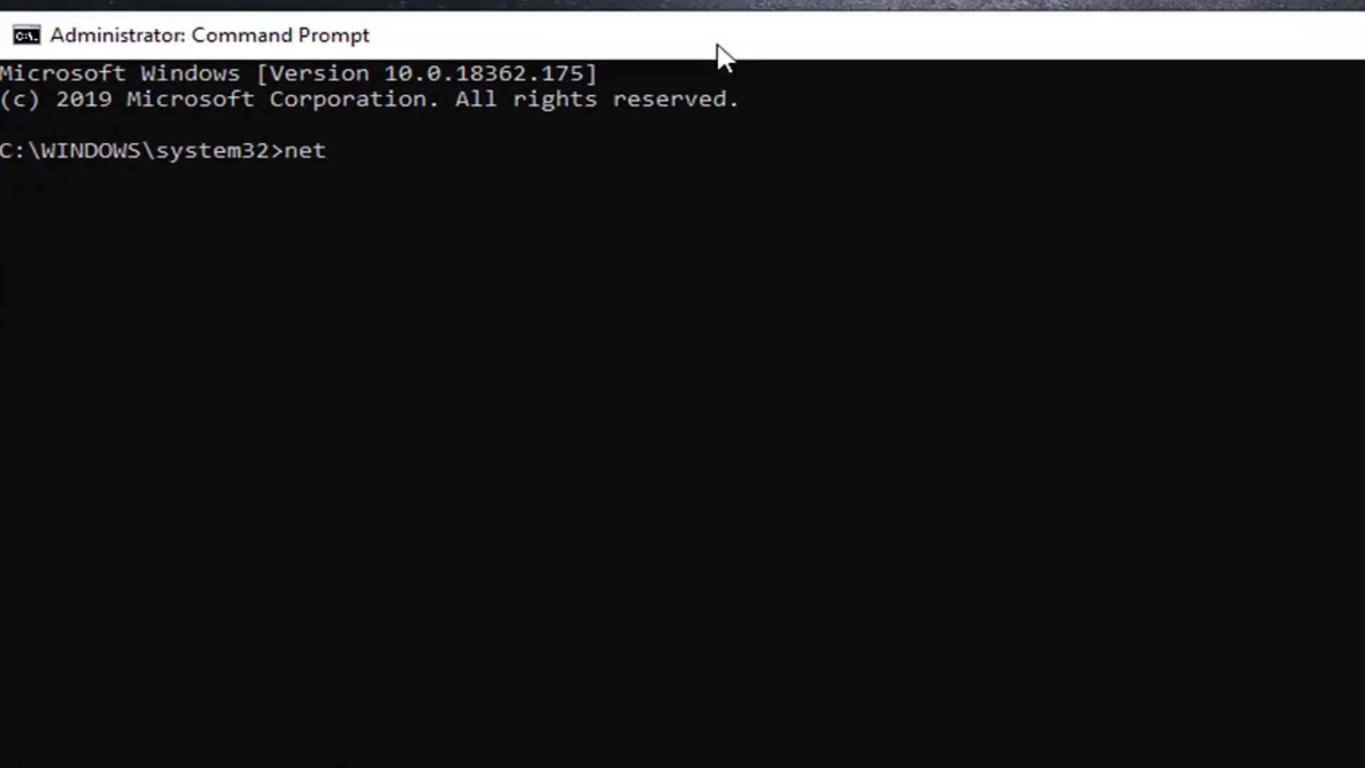
type("start")
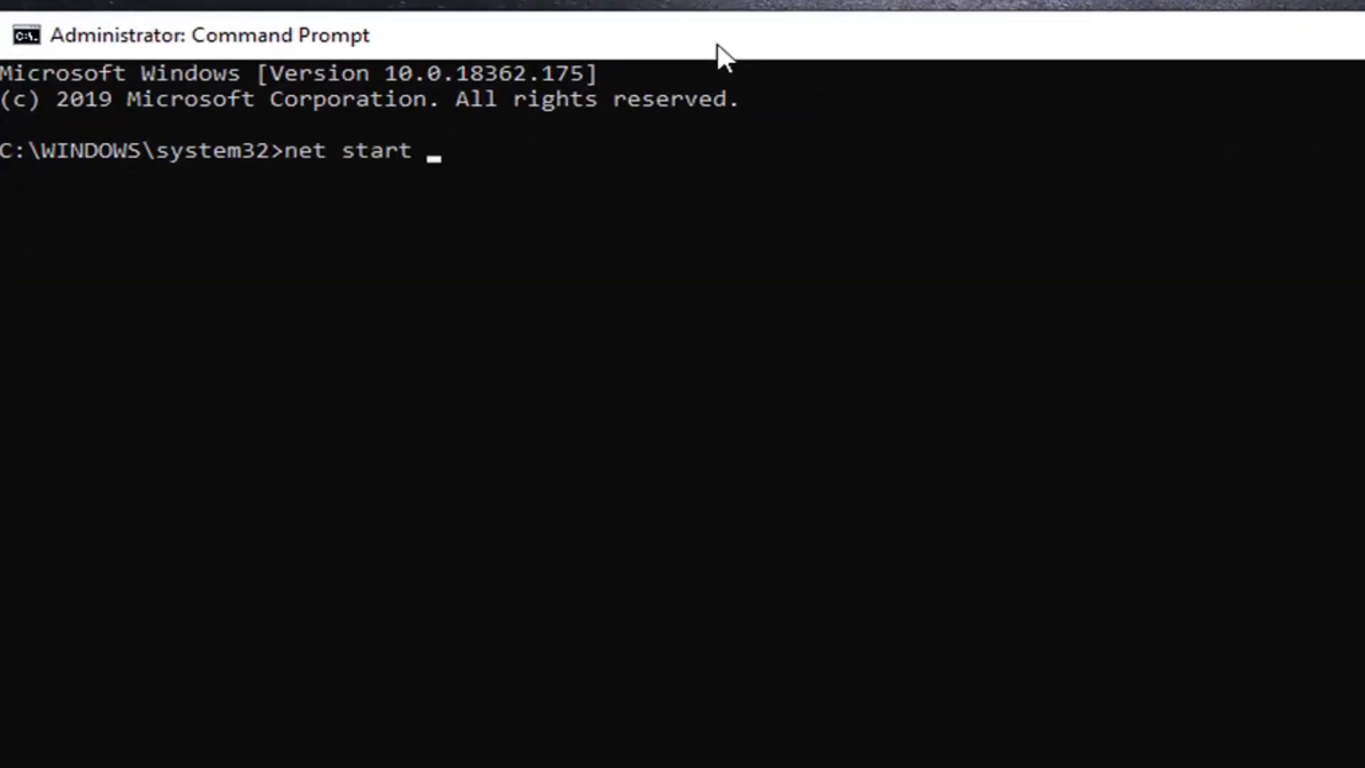
type("wua")
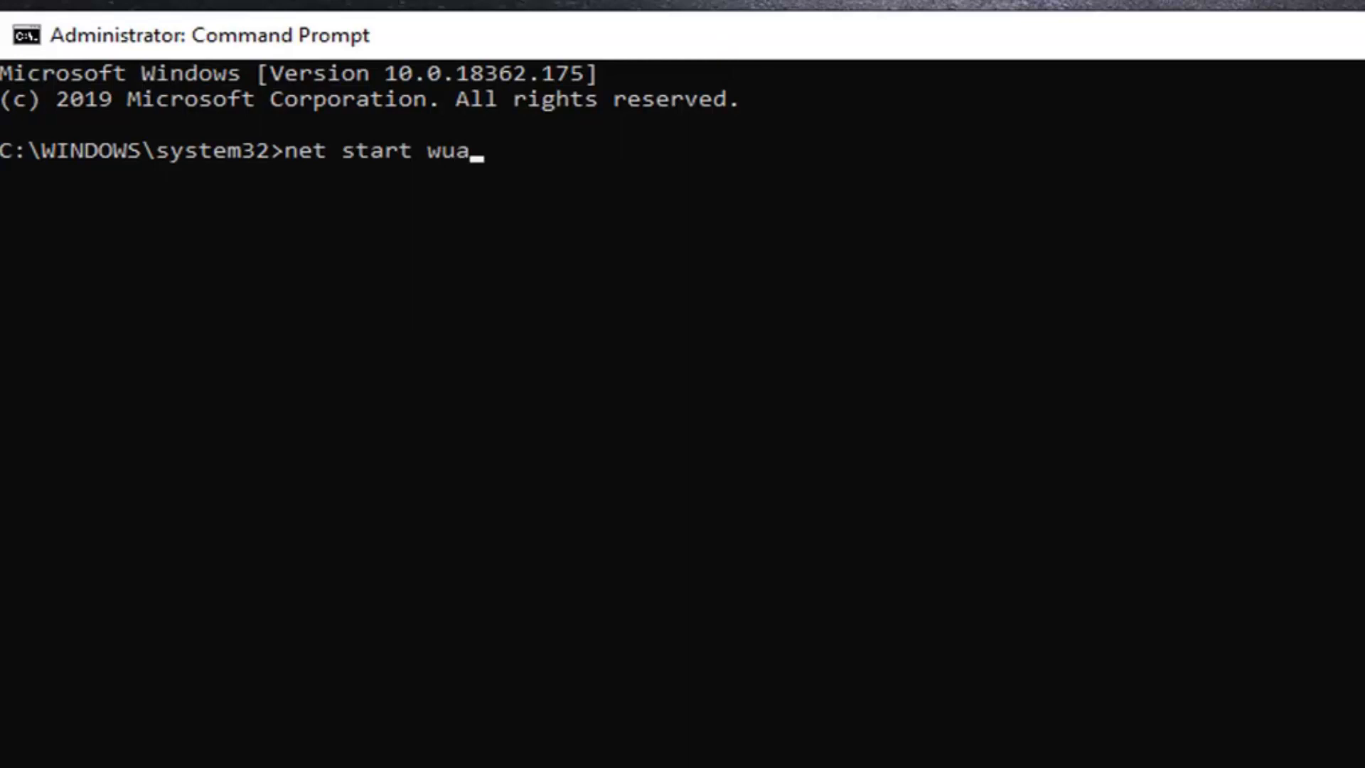
type("use")
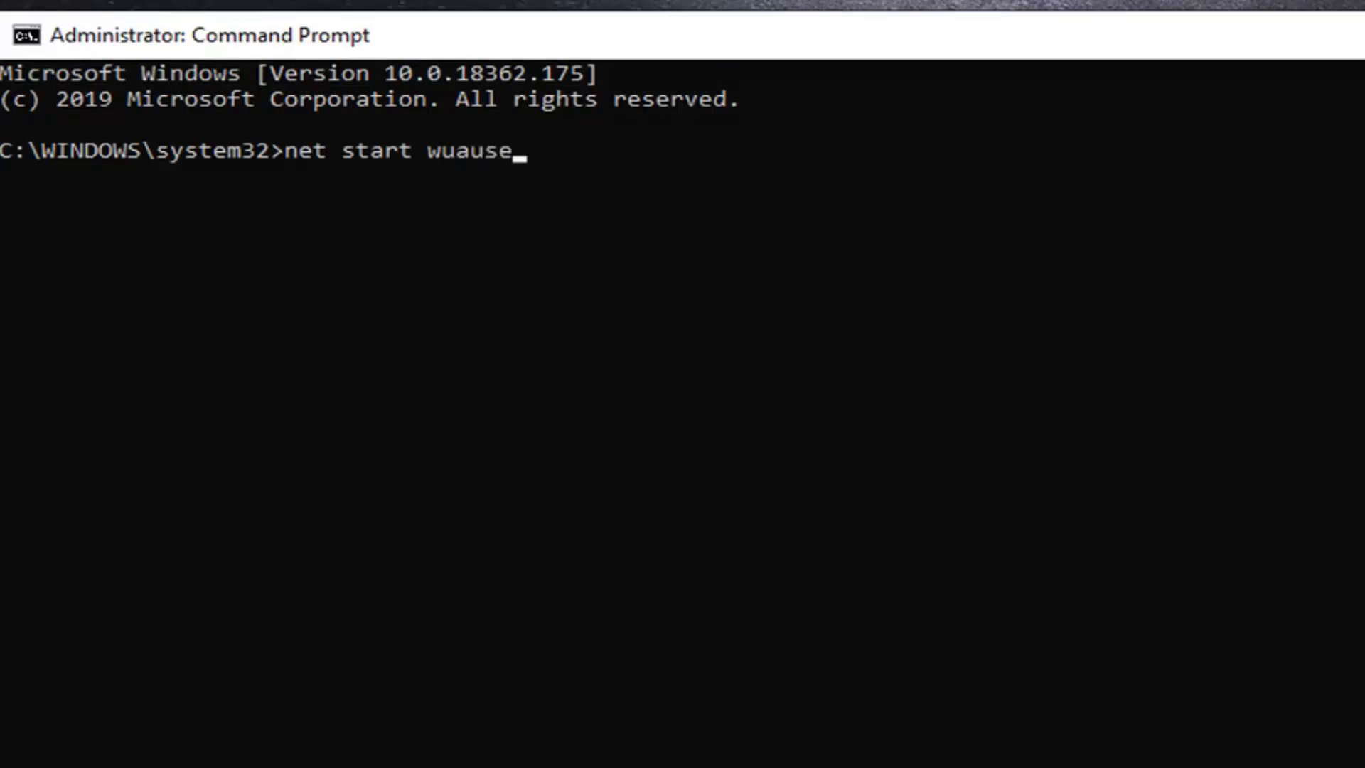
type("rv")
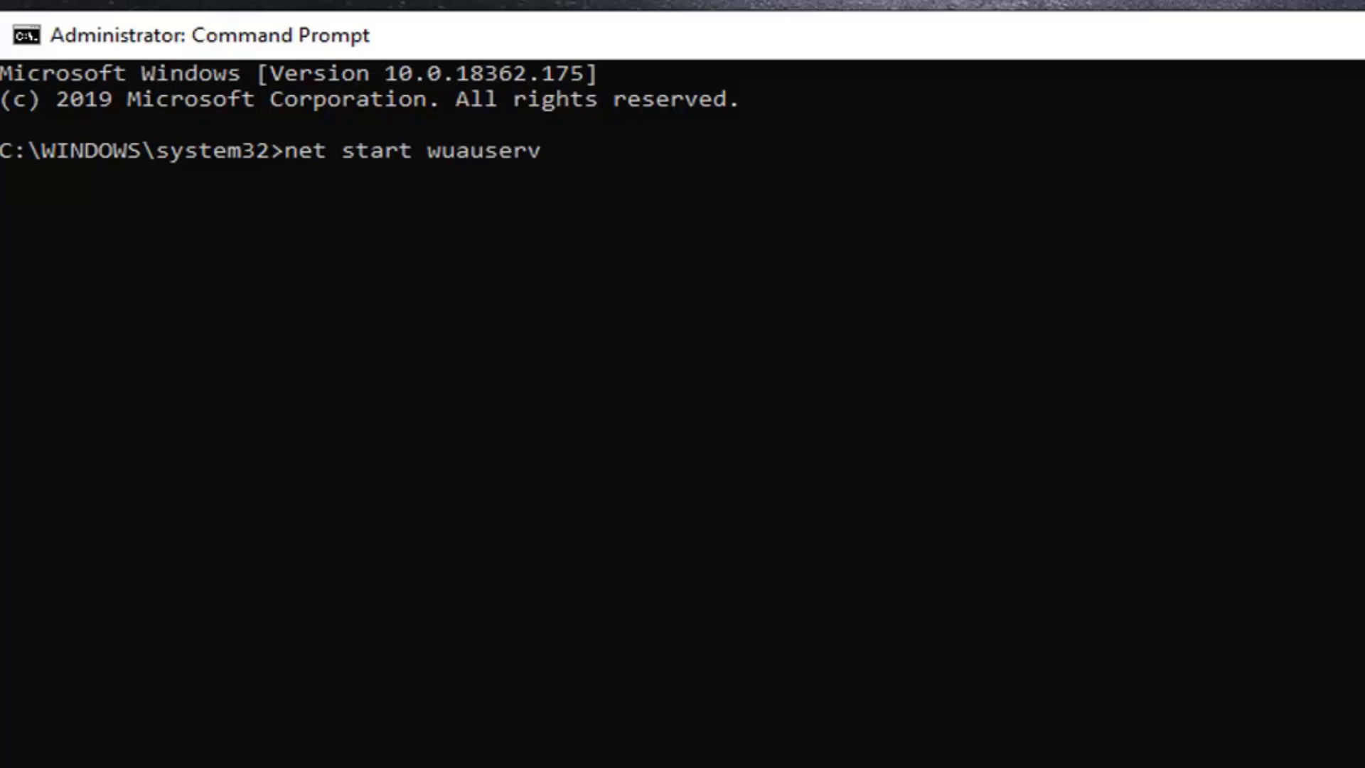
key("Return")
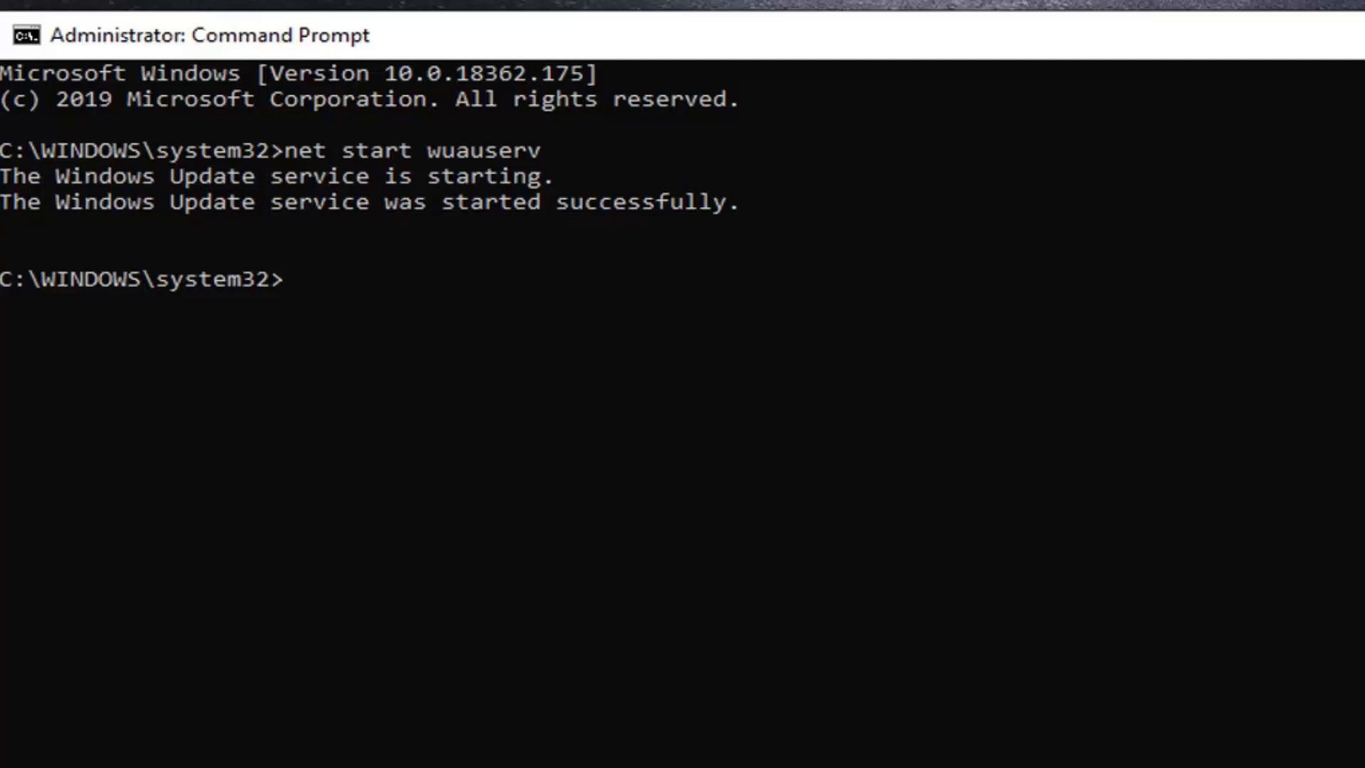
left_click(537, 308)
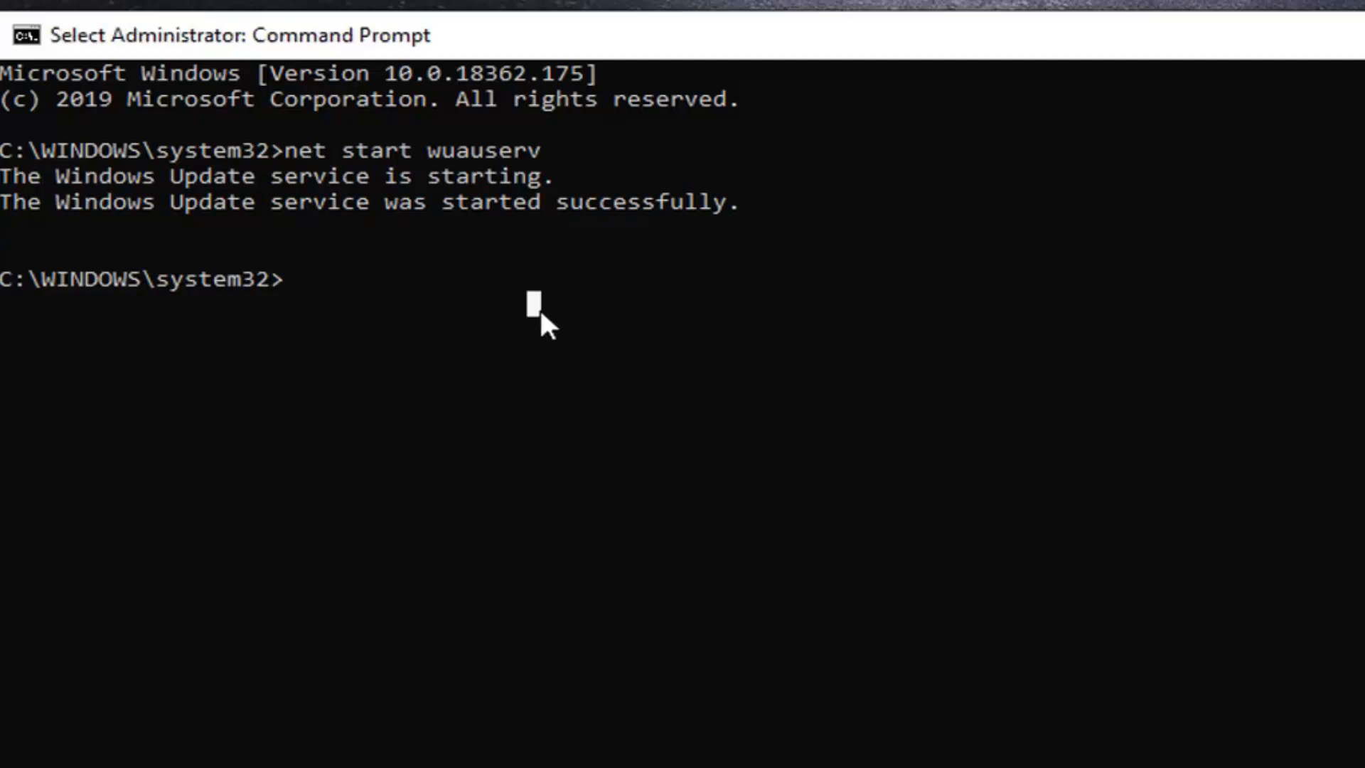
Enter the command net start bits to restart the Background Intelligent Transfer Service.
type("net sta")
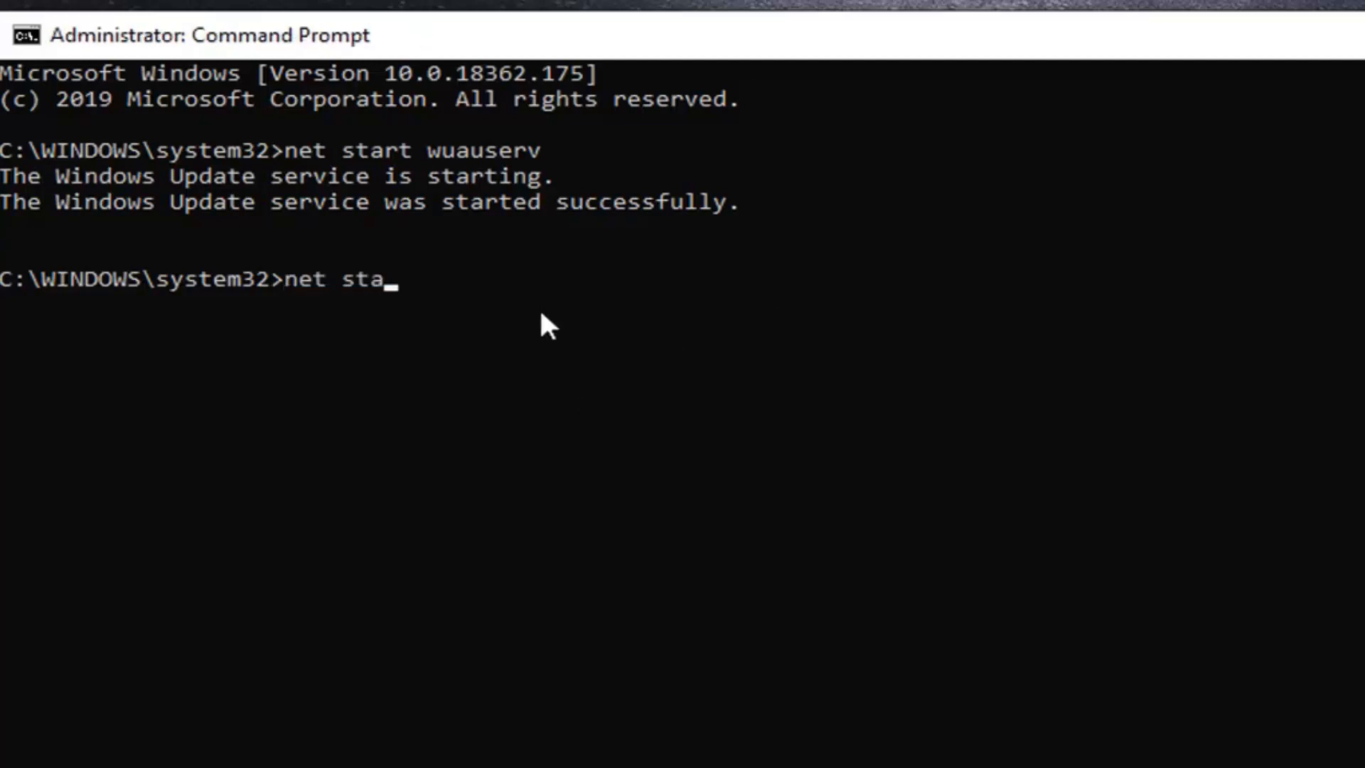
type("rt bi")
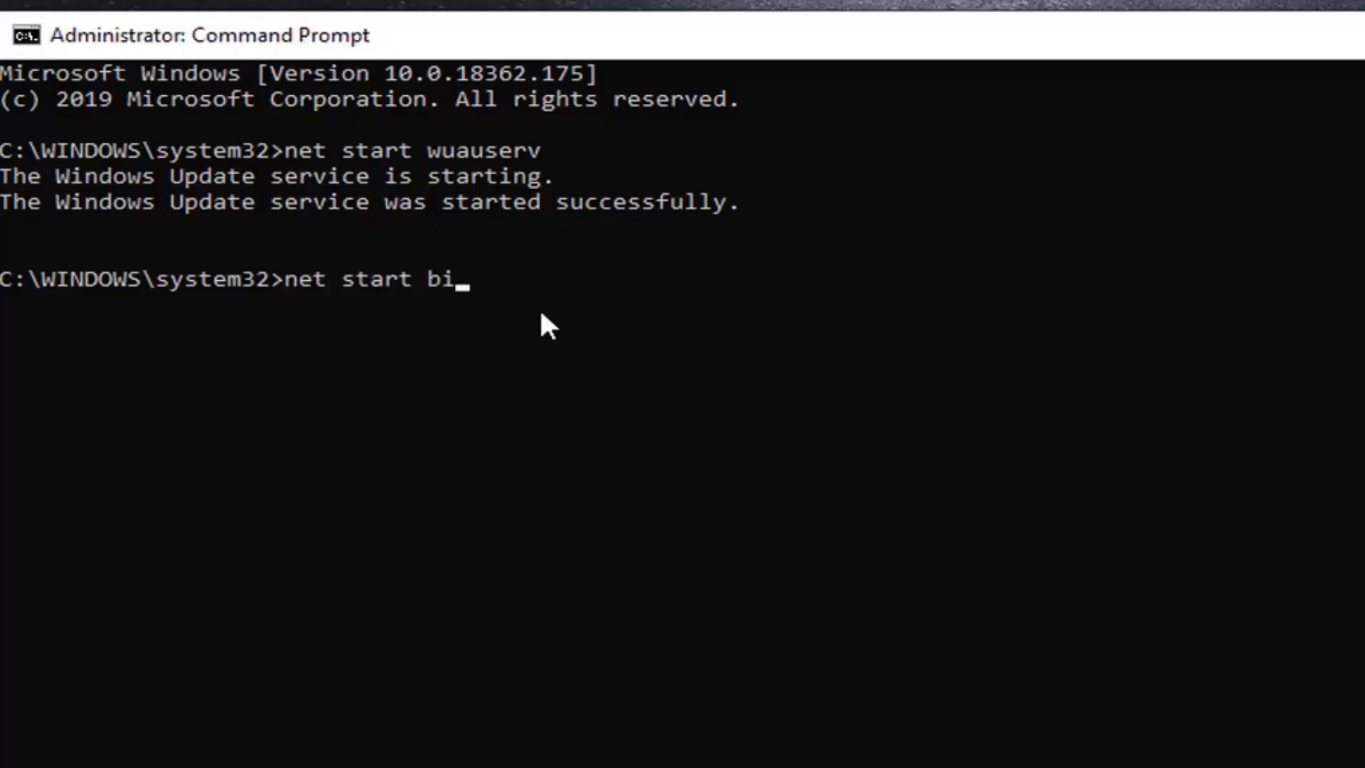
type("ts")
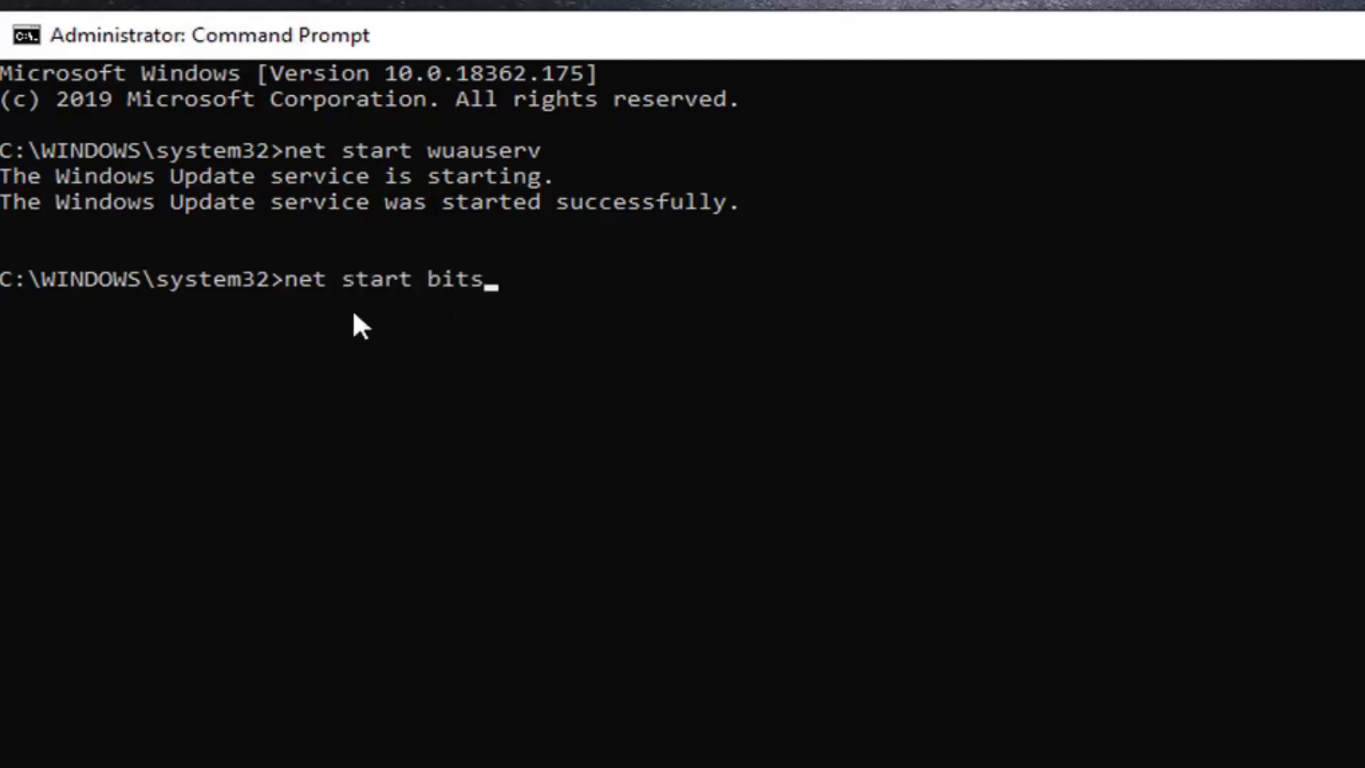
mouse_move(451, 328)
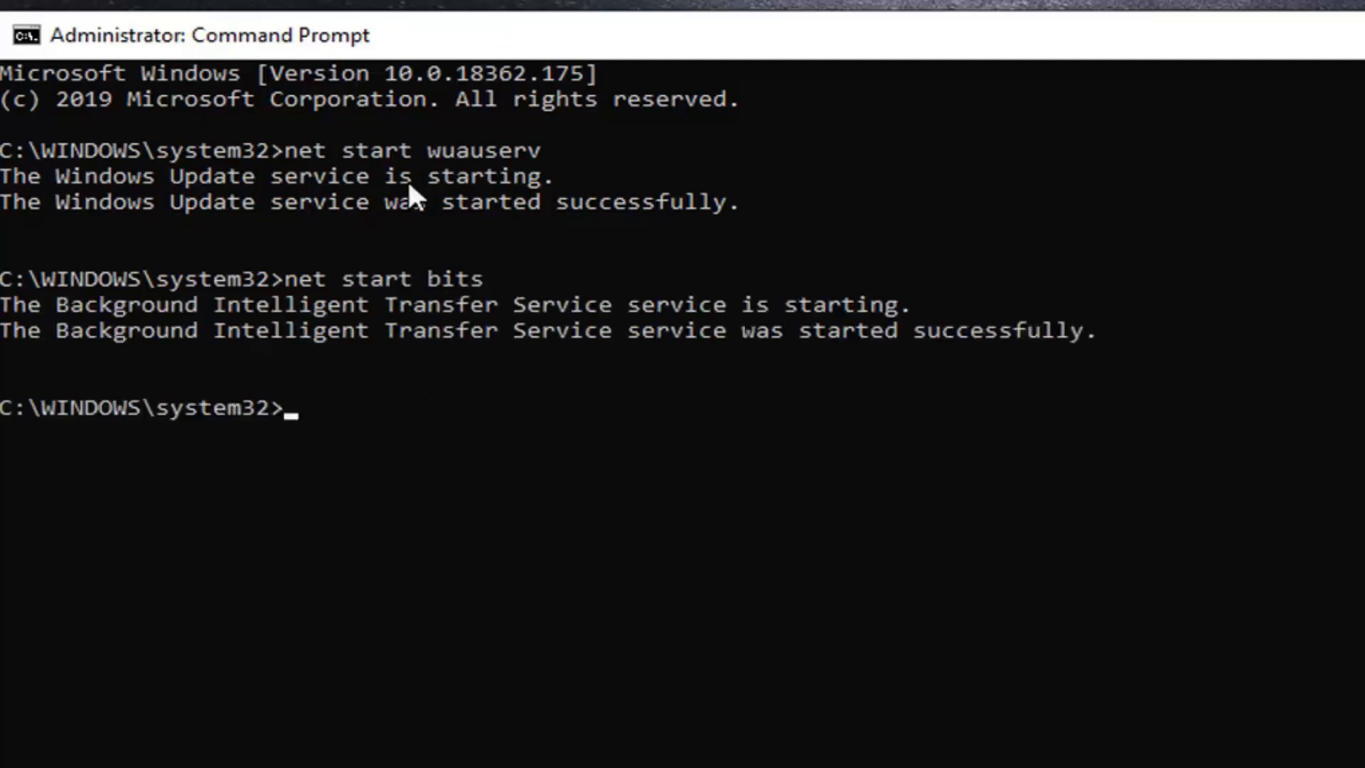
mouse_move(1020, 397)
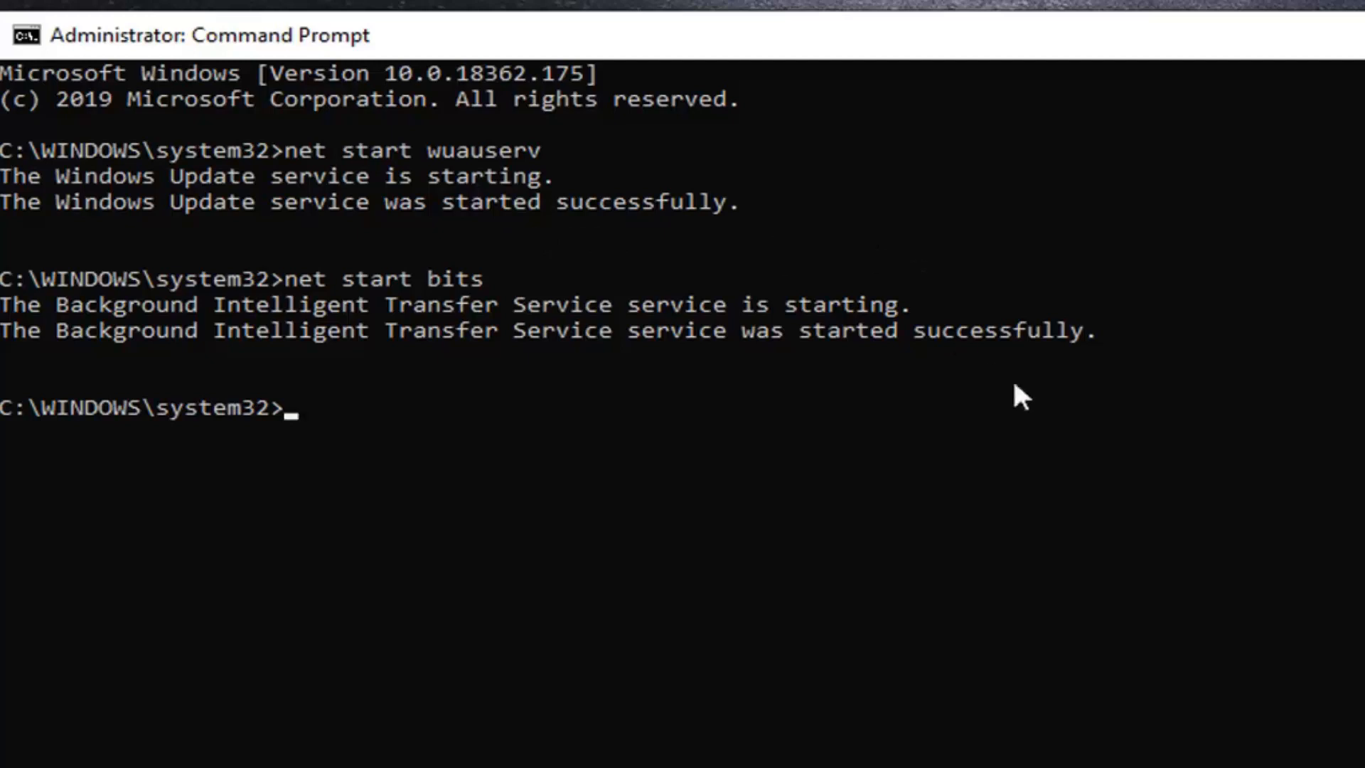